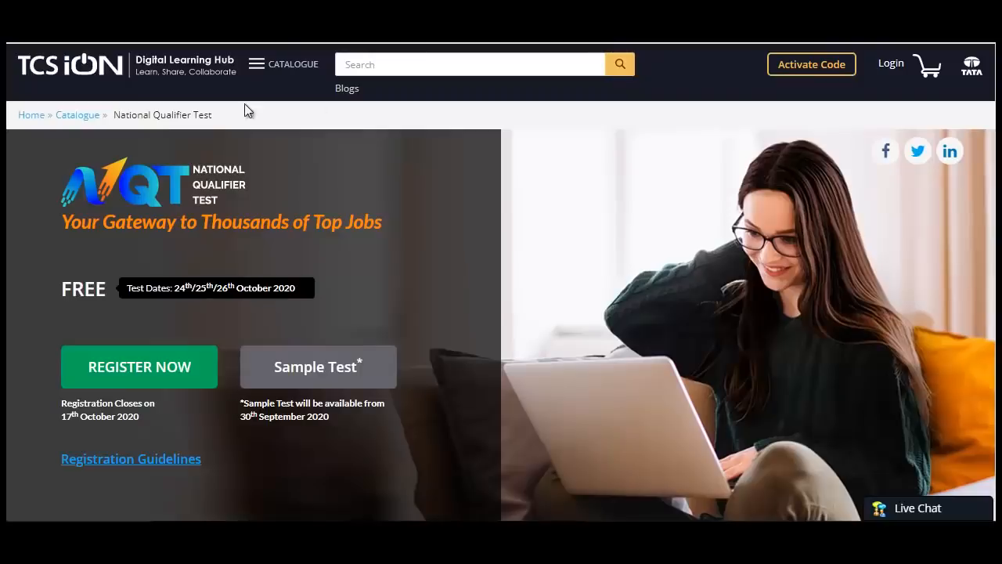
mouse_move(427, 361)
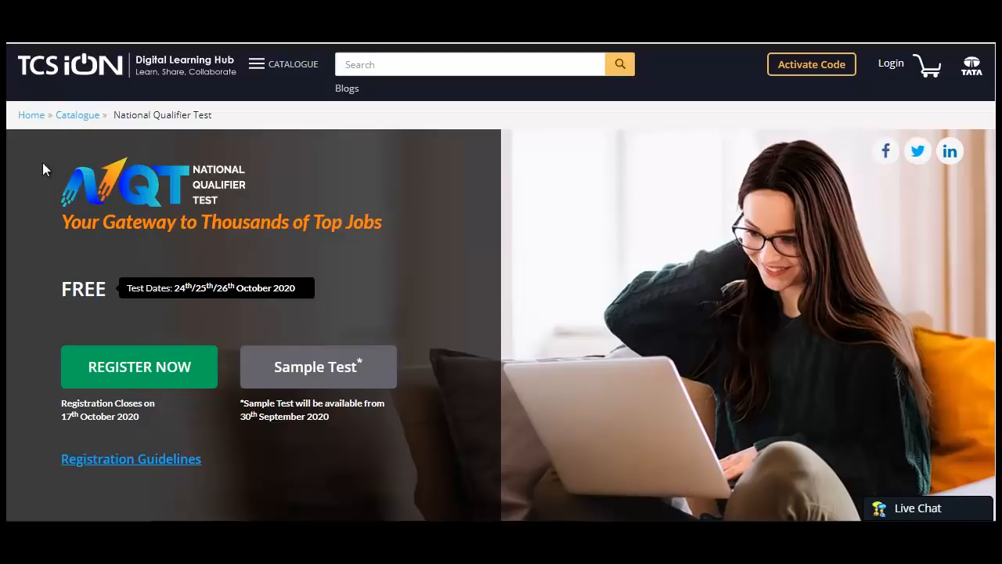
mouse_move(68, 192)
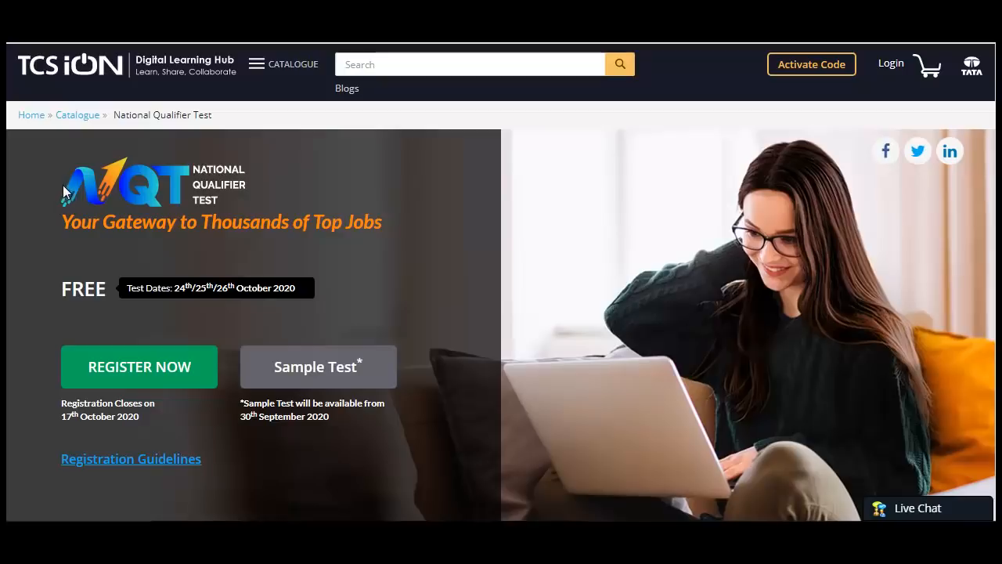
mouse_move(725, 270)
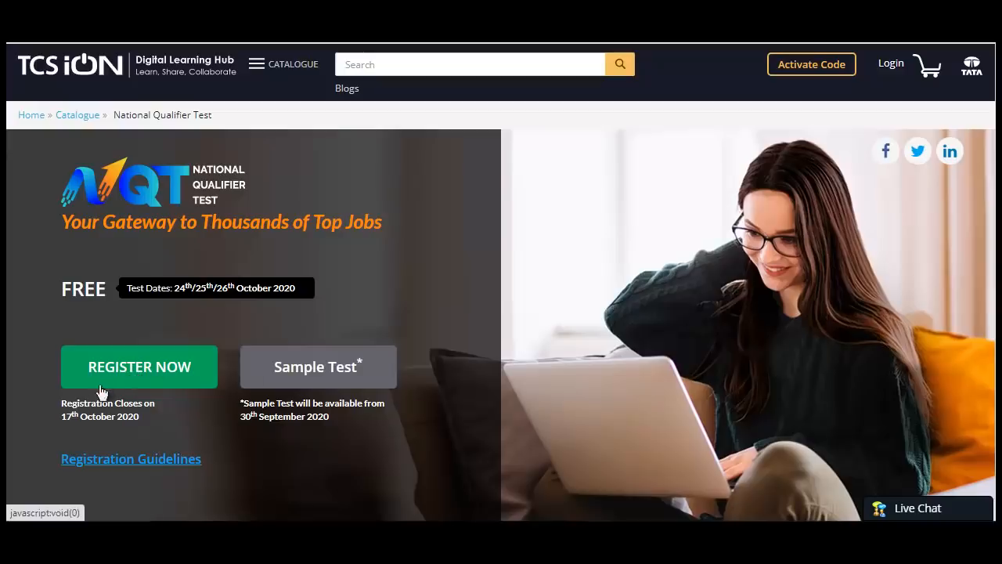
mouse_move(139, 386)
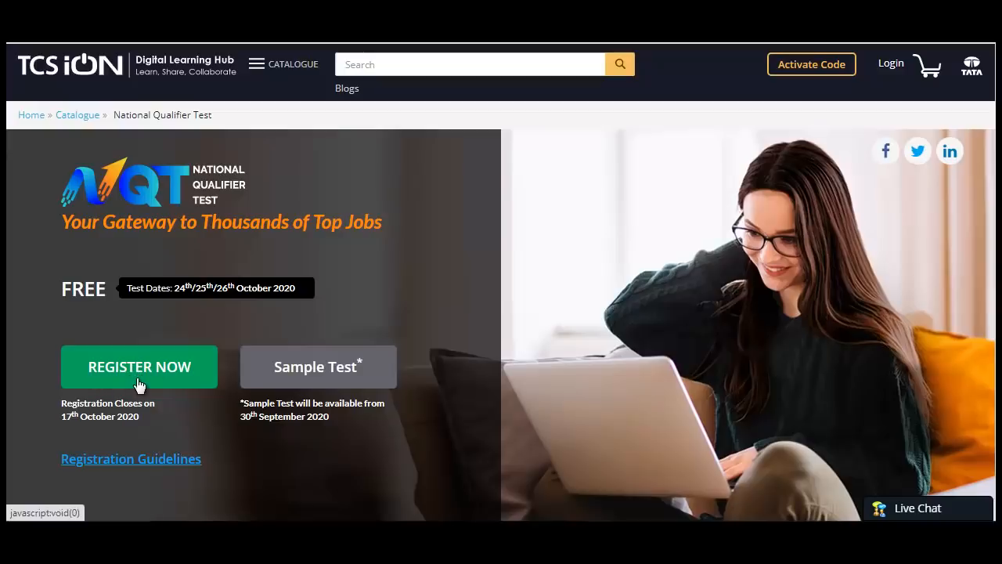
- Start National Qualifier Test registration and choose to create a new account
left_click(890, 63)
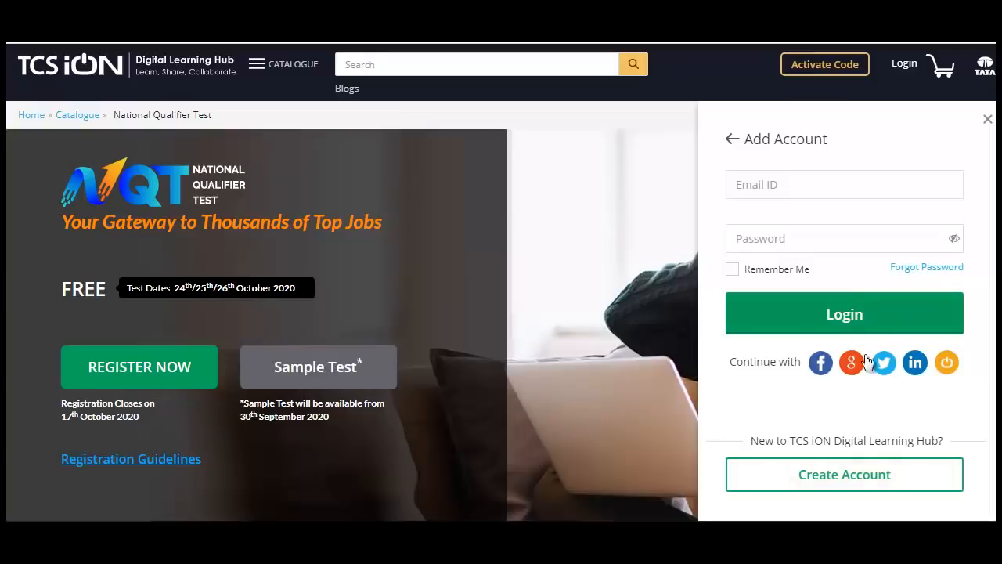
mouse_move(753, 390)
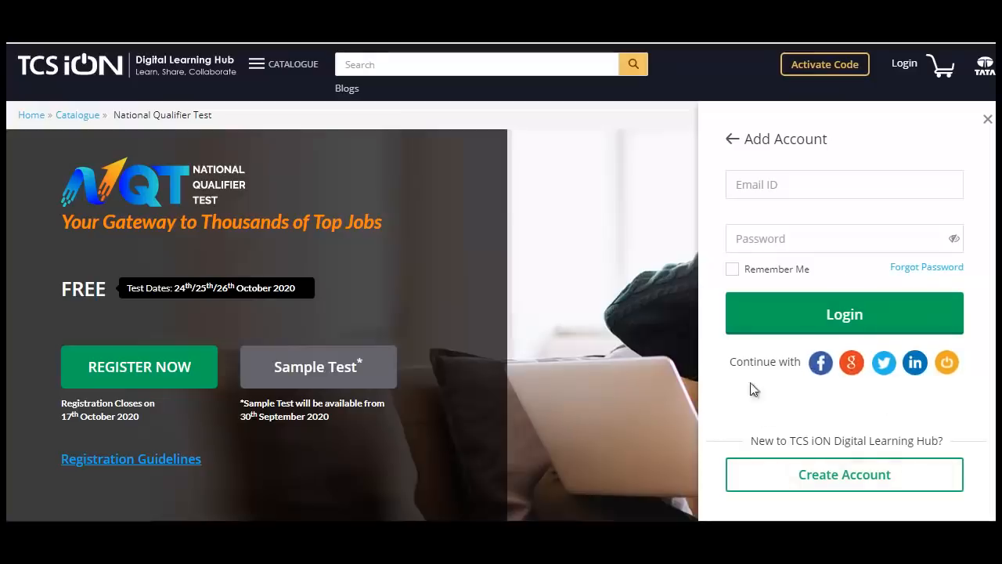
mouse_move(840, 480)
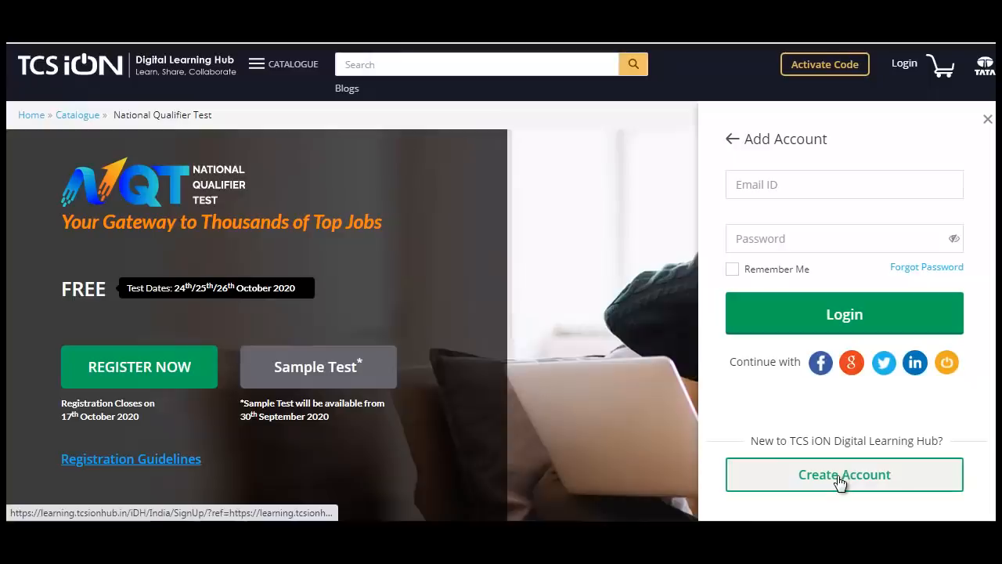
left_click(987, 119)
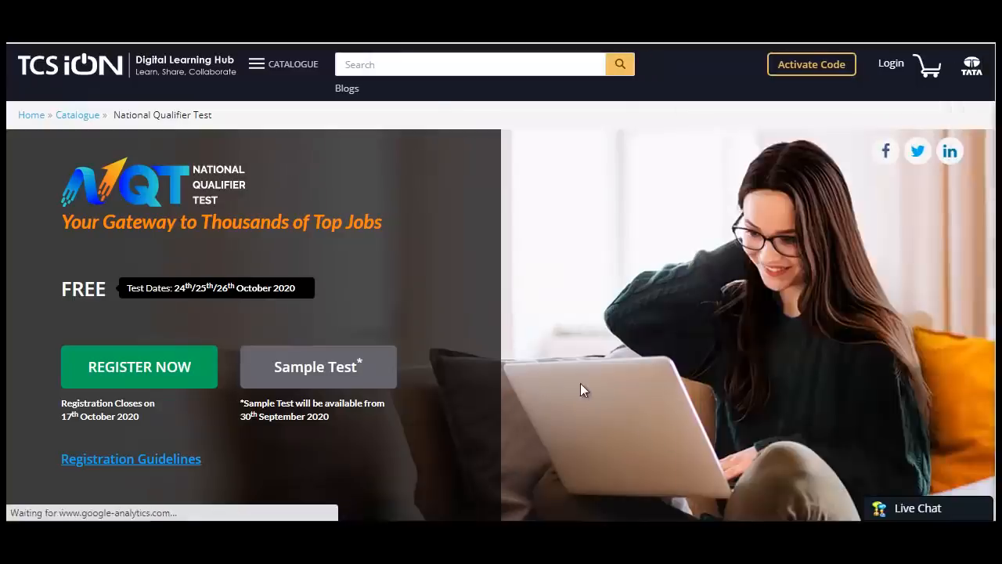
- Choose Learner as the account type and scroll through the sign-up form fields
left_click(139, 367)
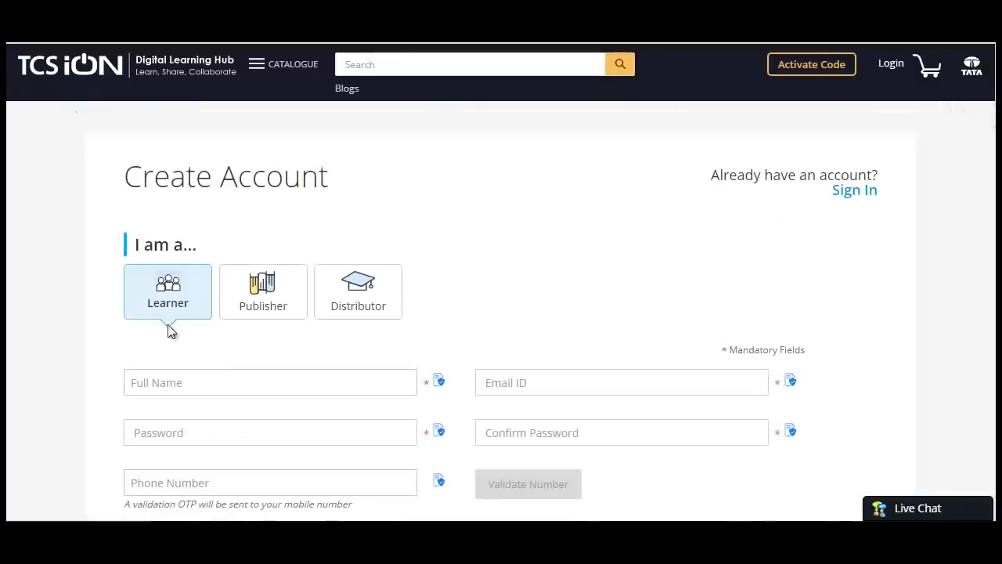
scroll("down", 3)
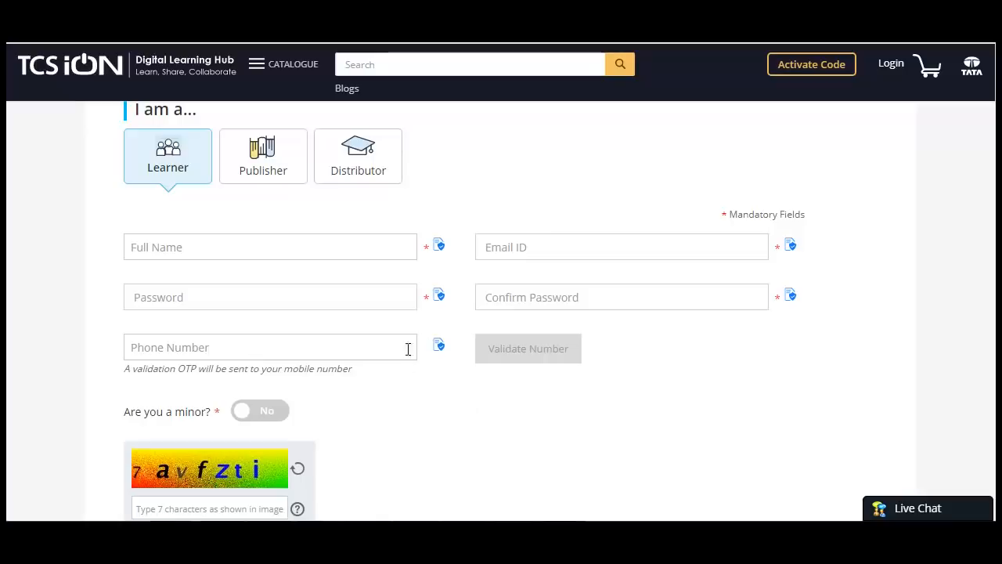
scroll("down", 3)
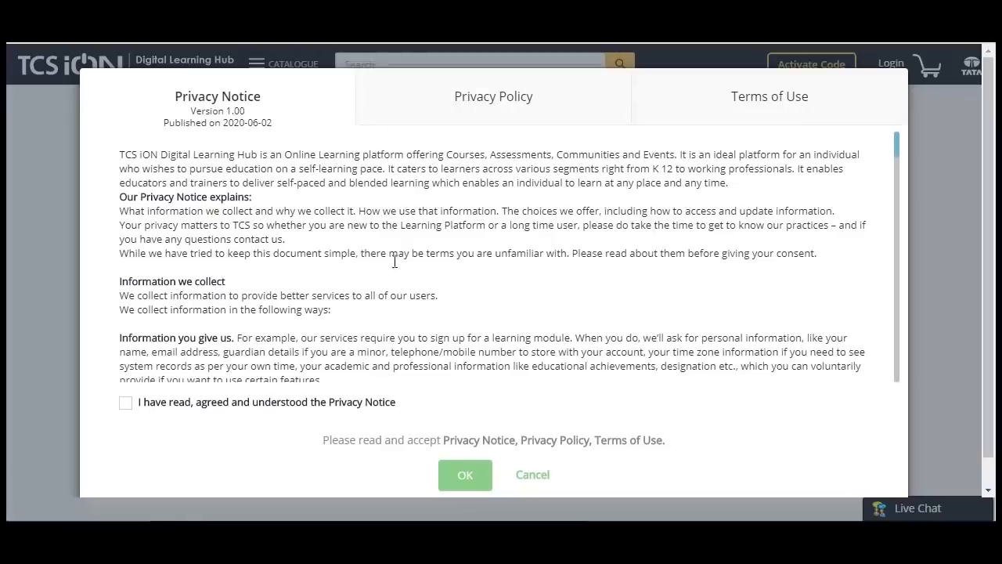
mouse_move(233, 359)
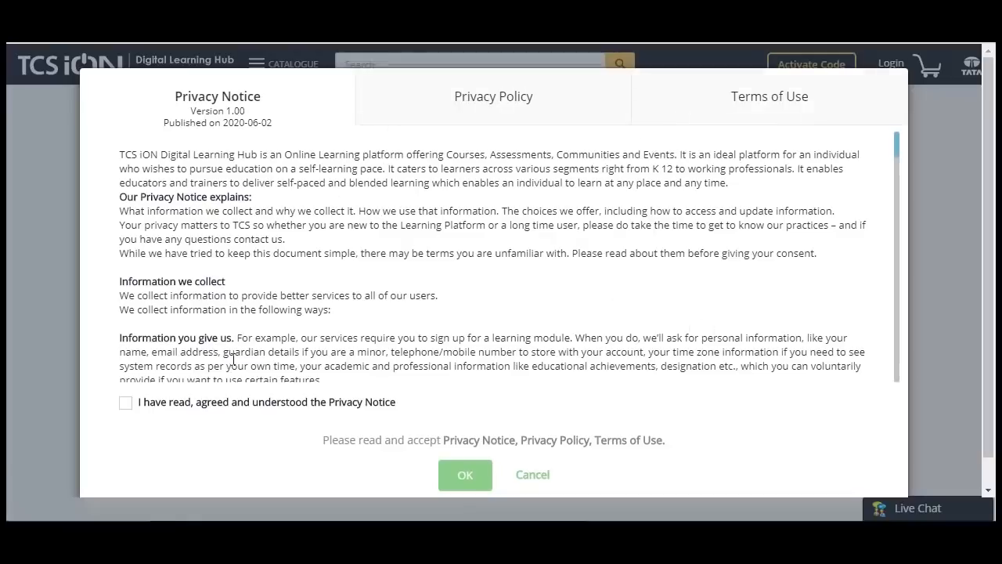
- Accept the Privacy Notice and Privacy Policy, then move on to the Terms of Use
left_click(126, 402)
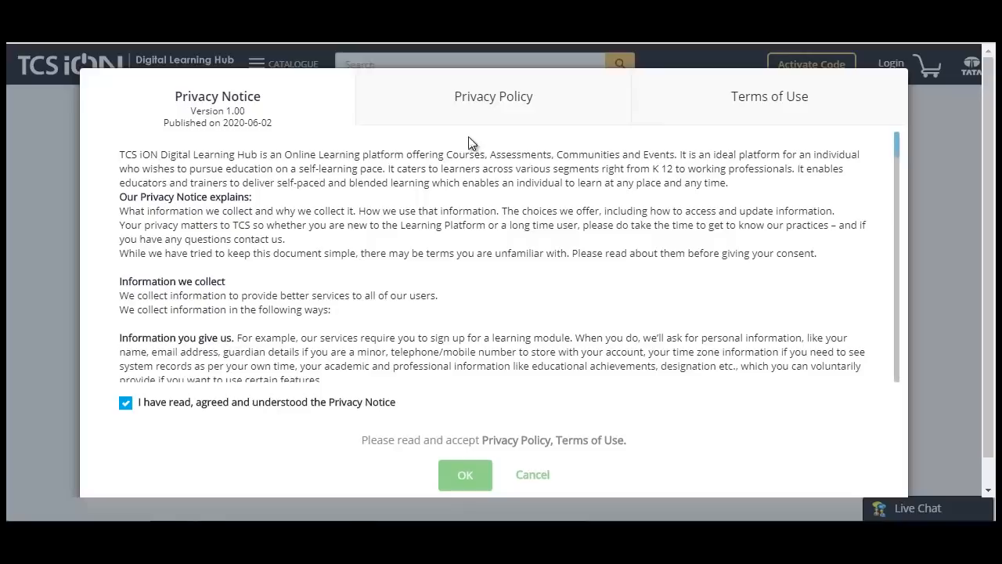
left_click(493, 97)
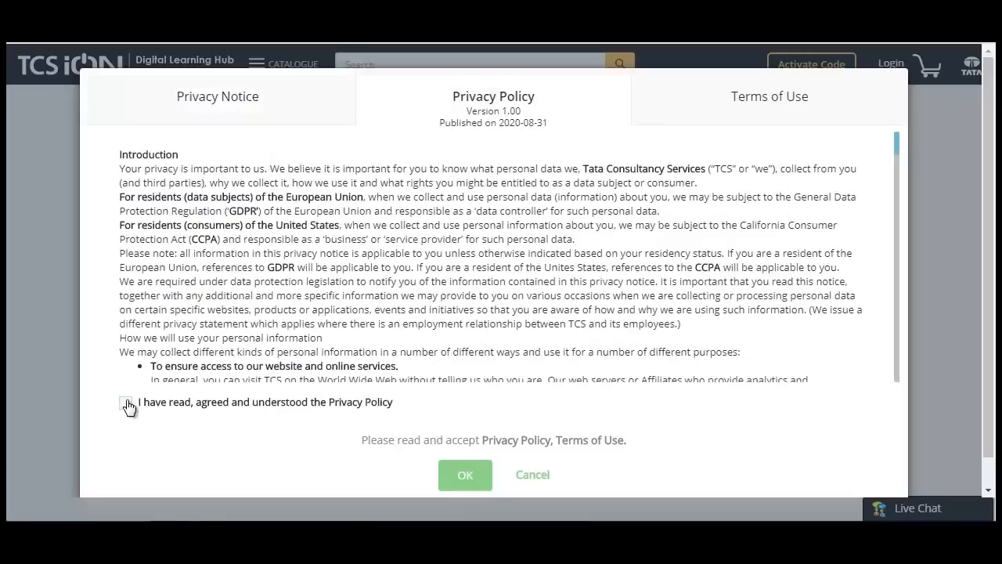
left_click(125, 402)
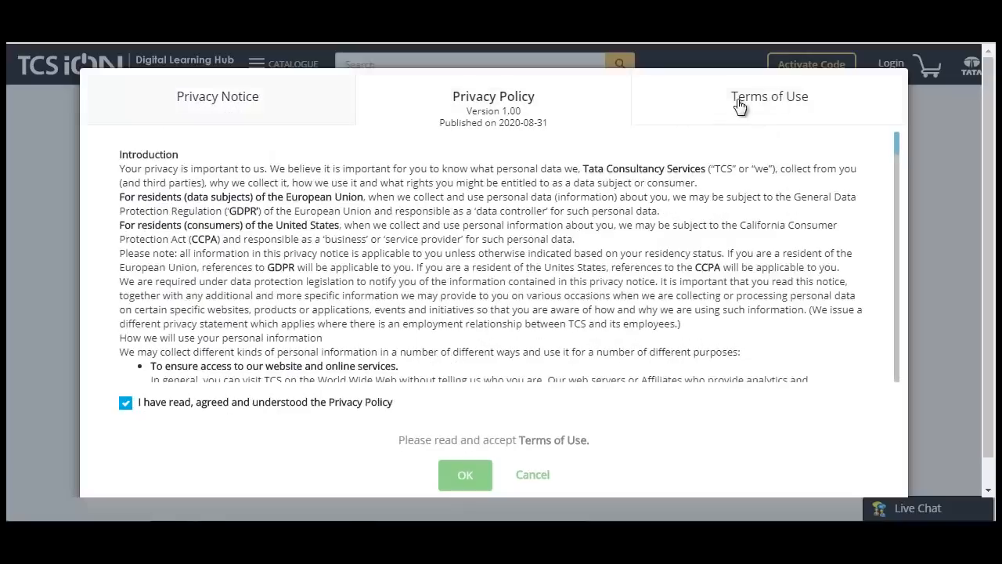
left_click(769, 96)
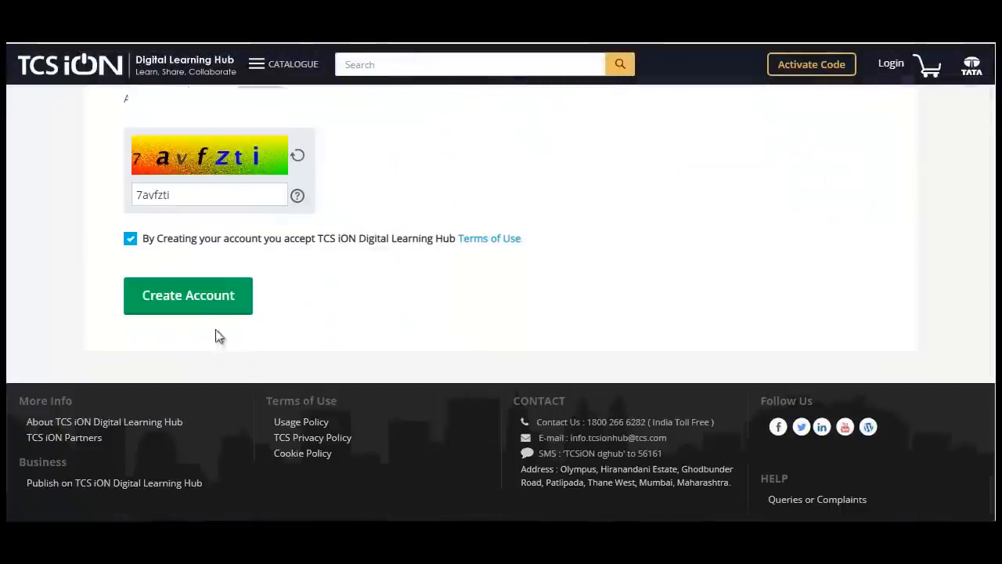
- Submit the new account, select Maharashtra as the state, and continue
left_click(188, 296)
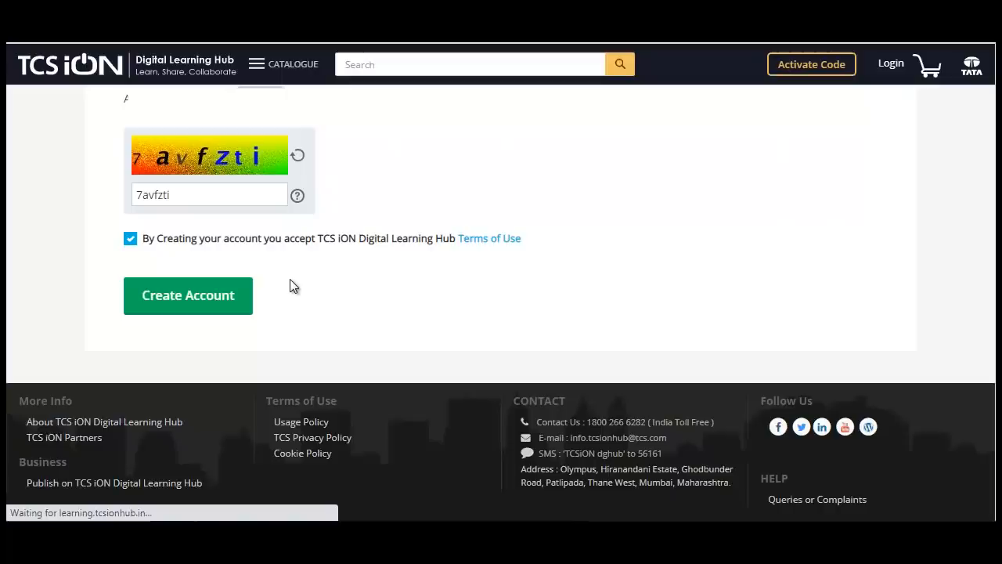
left_click(188, 295)
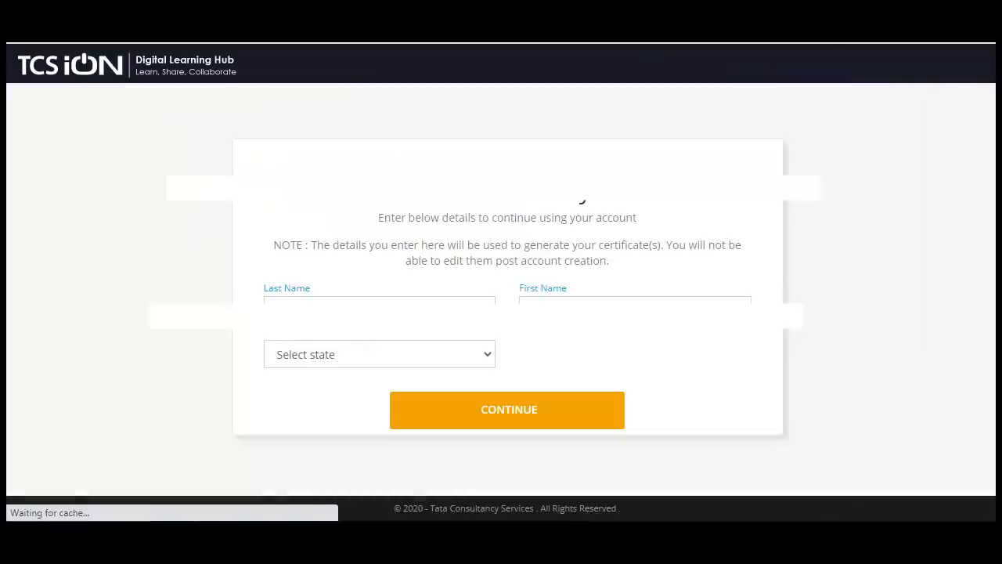
left_click(379, 354)
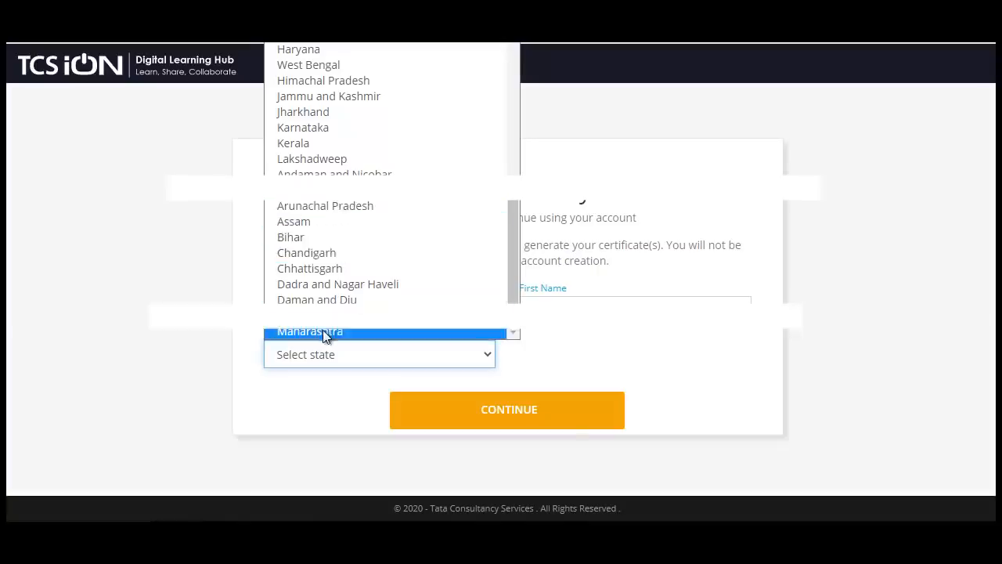
left_click(309, 332)
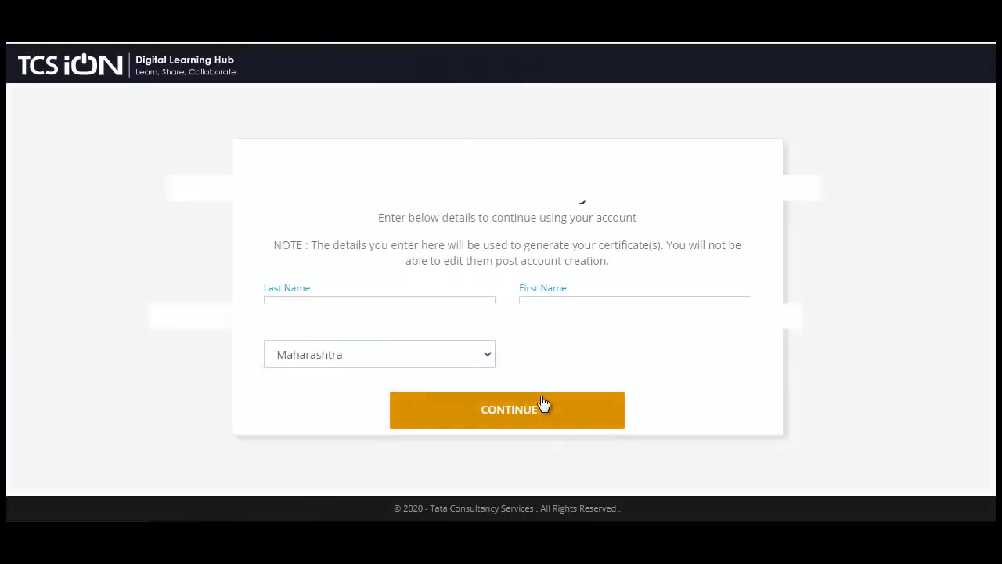
left_click(507, 409)
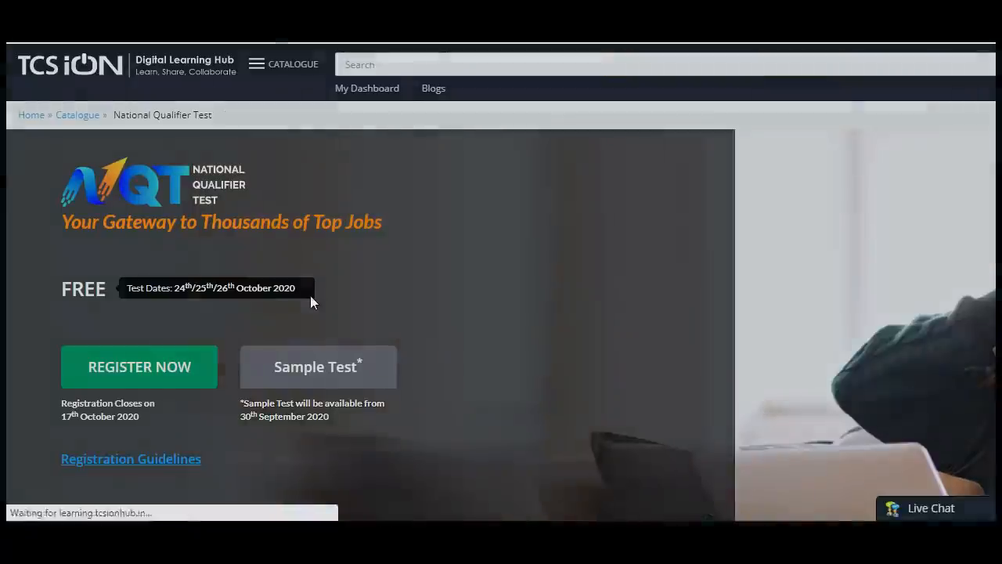
- Open the NQT registration form and scroll down to the mobile number field
left_click(139, 366)
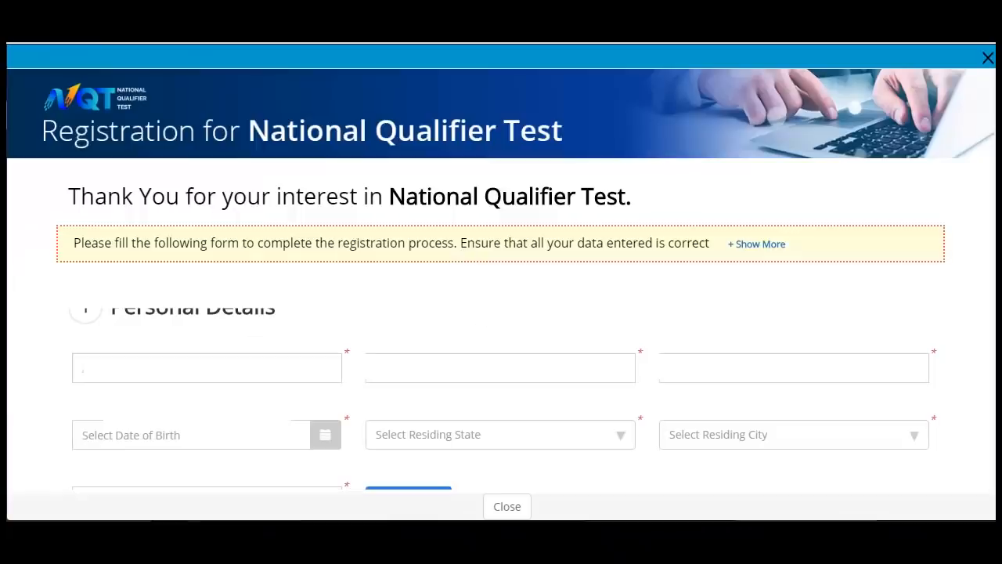
scroll("down", 3)
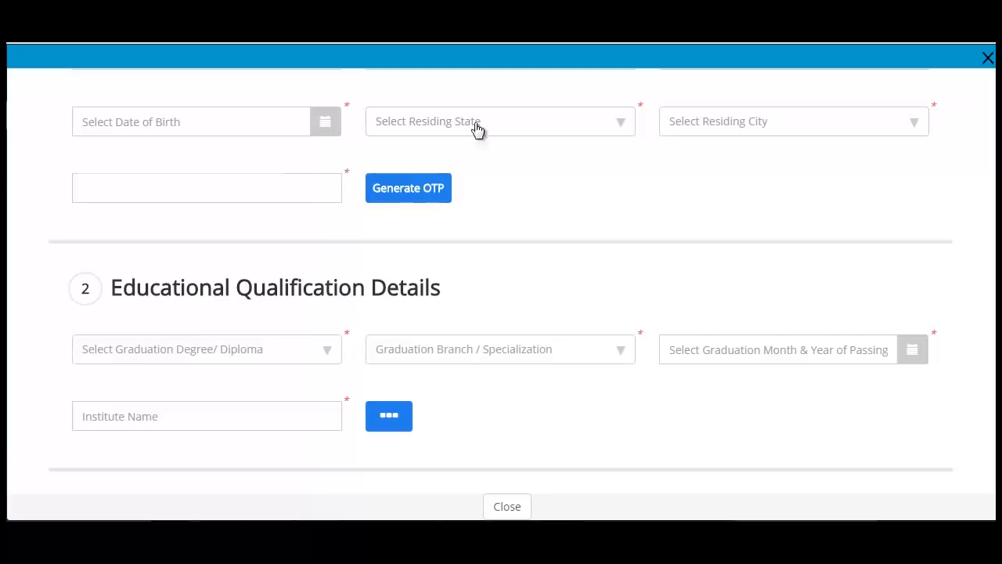
mouse_move(703, 126)
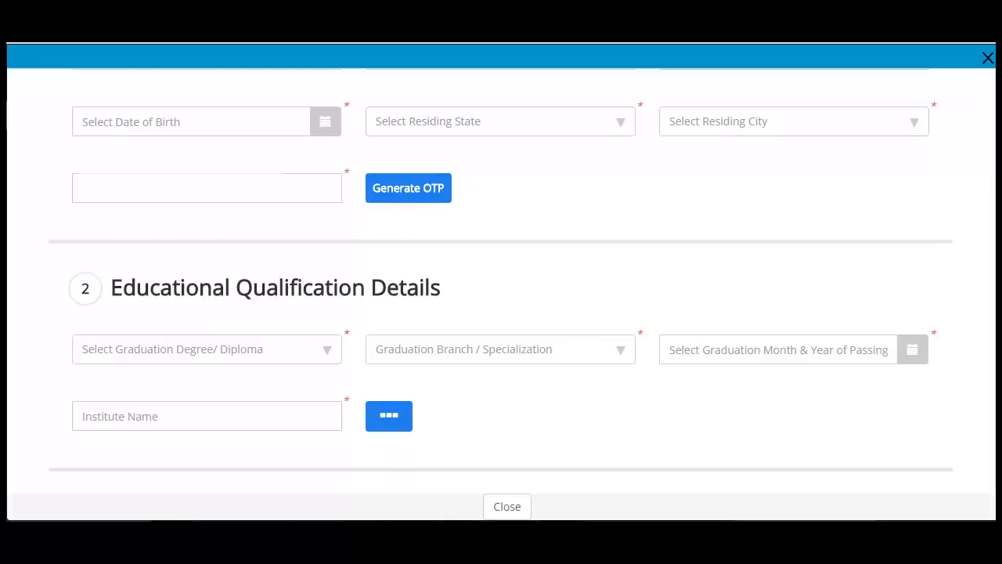
scroll("down", 3)
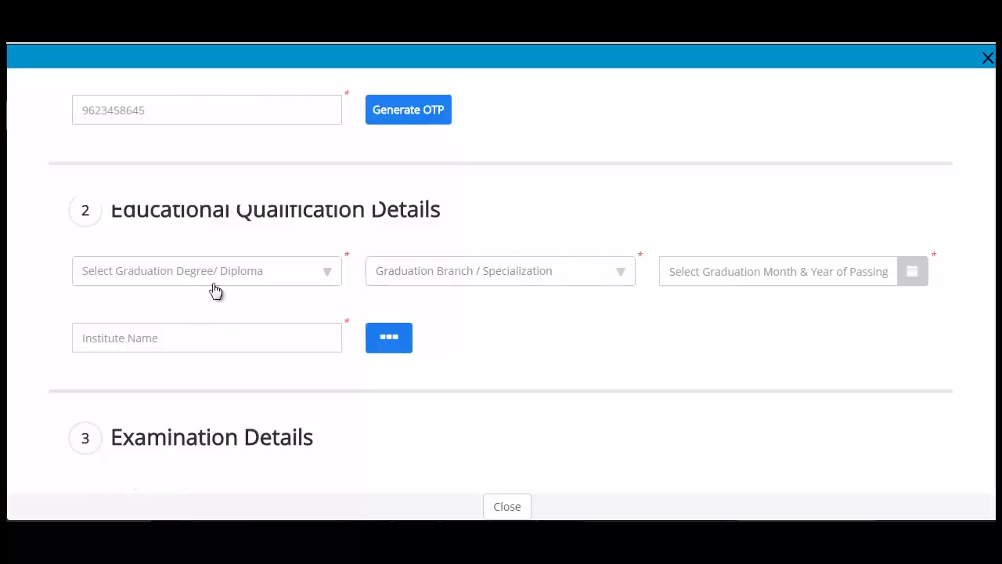
- Set the degree to Bachelor of Engineering - B.E with Computer Science branch
scroll("down", 3)
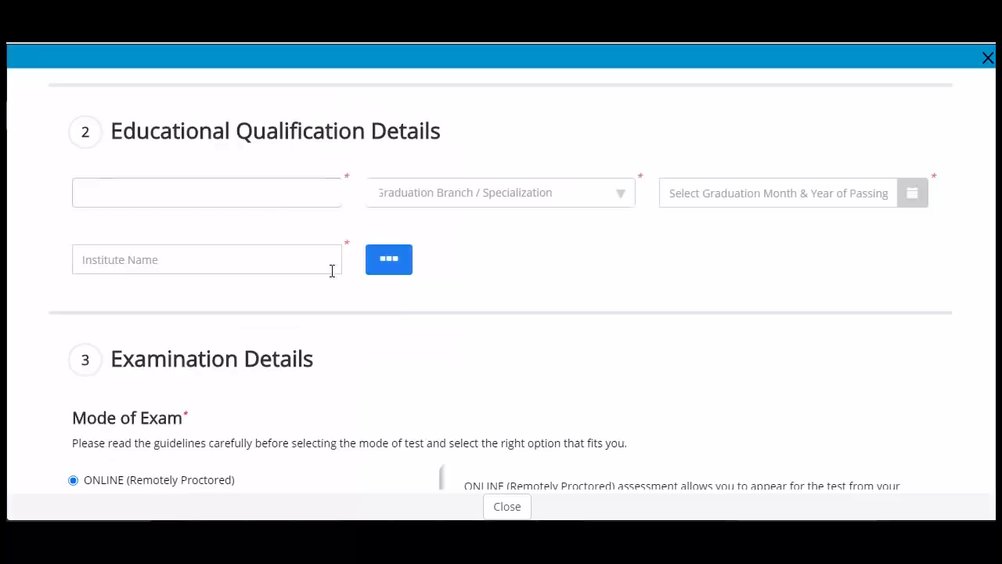
left_click(207, 192)
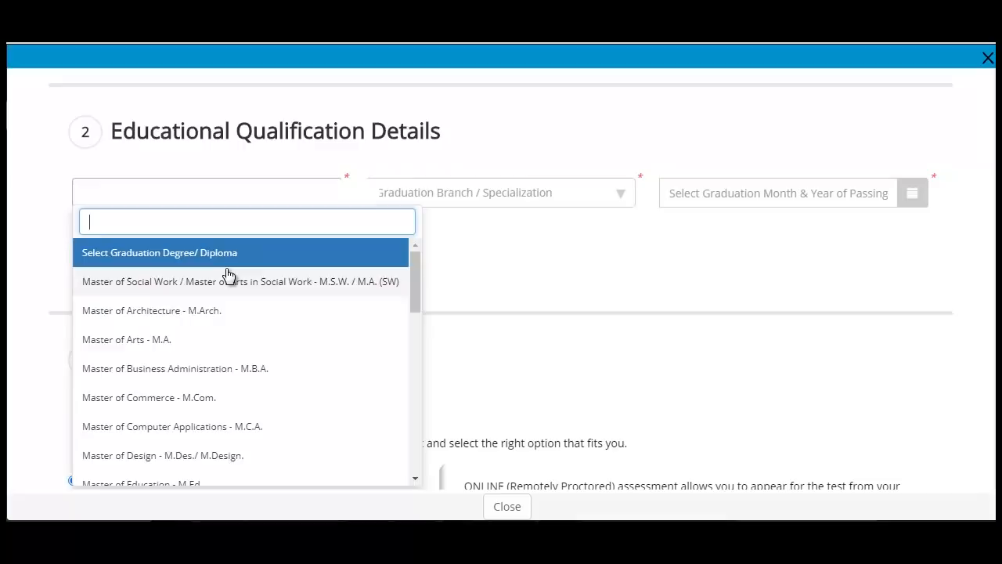
type("b")
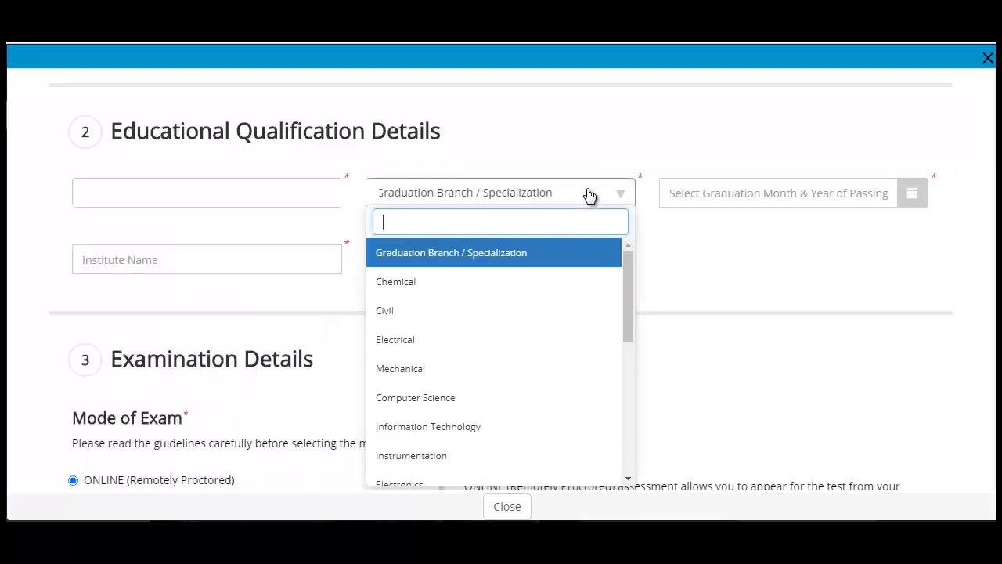
left_click(415, 397)
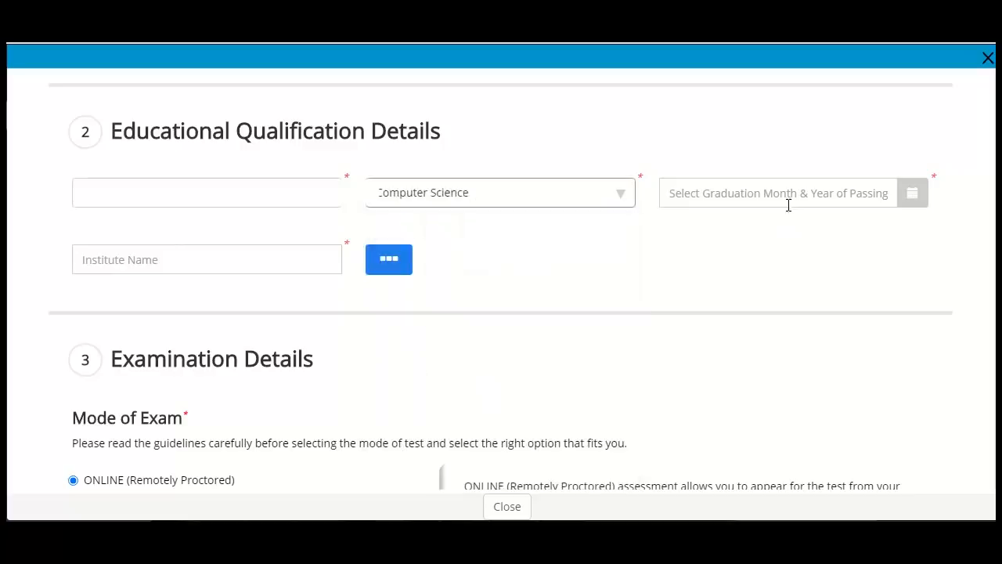
- Set the passing month and year to 05/2021, then go to Institute Name
left_click(778, 192)
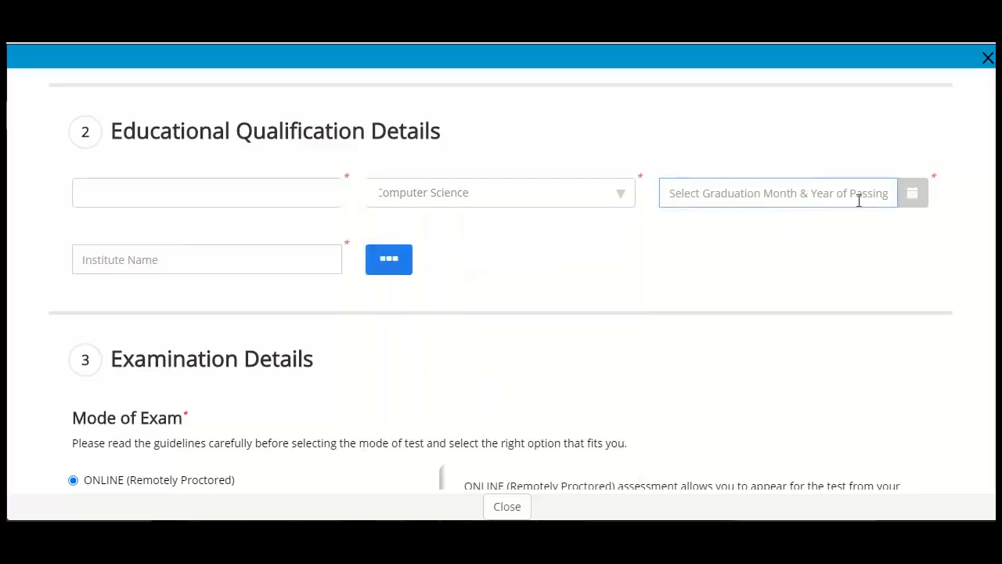
left_click(793, 100)
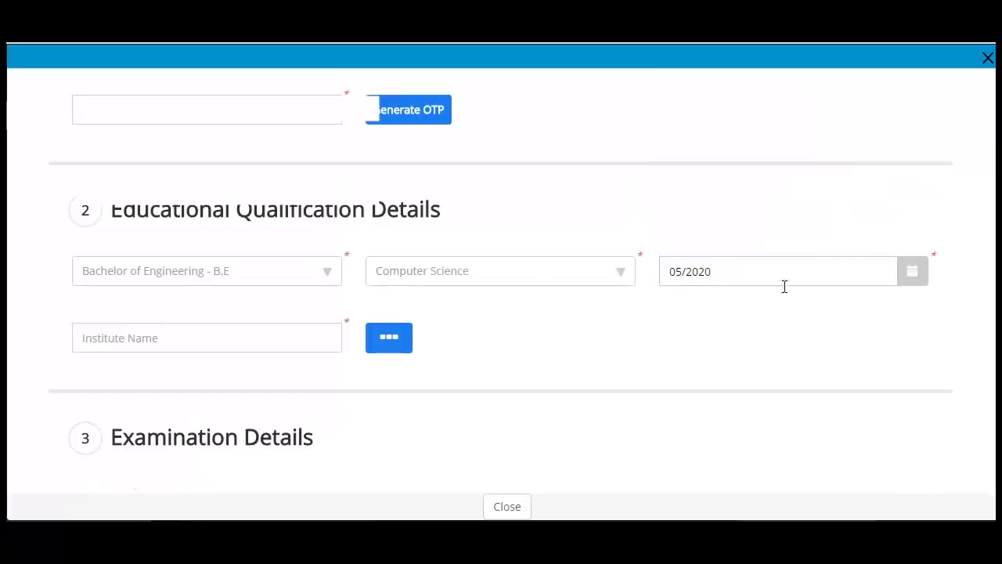
mouse_move(895, 274)
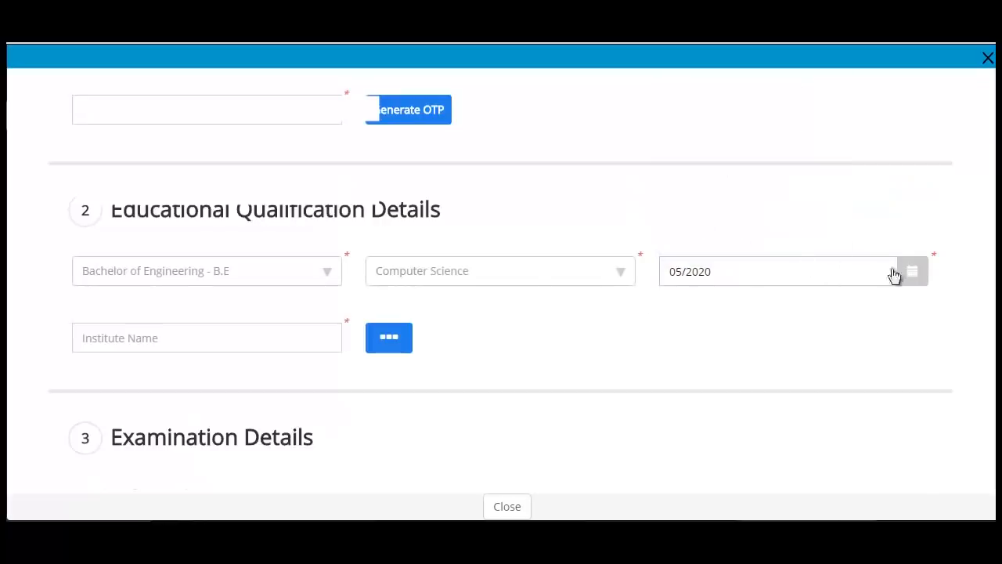
left_click(912, 271)
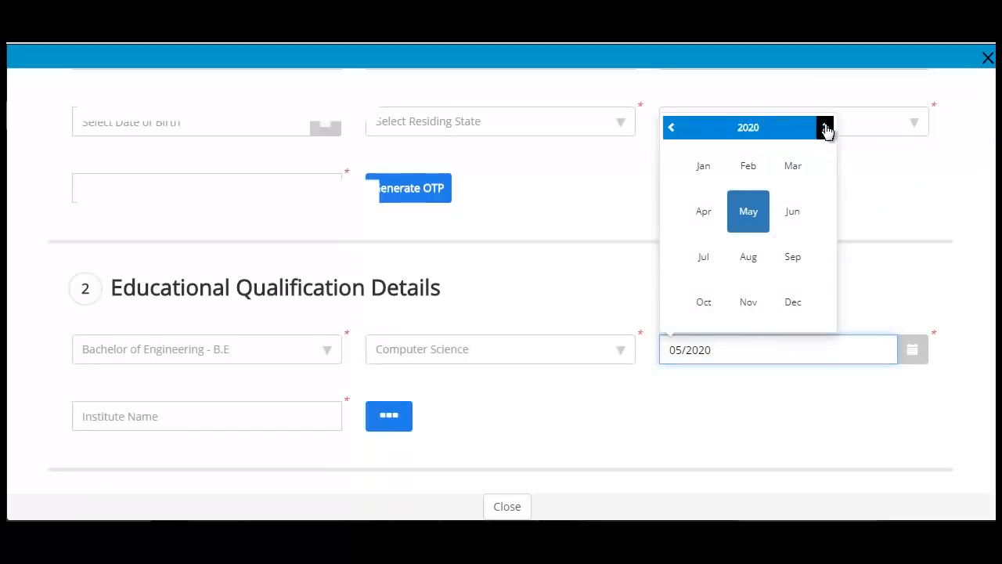
left_click(825, 127)
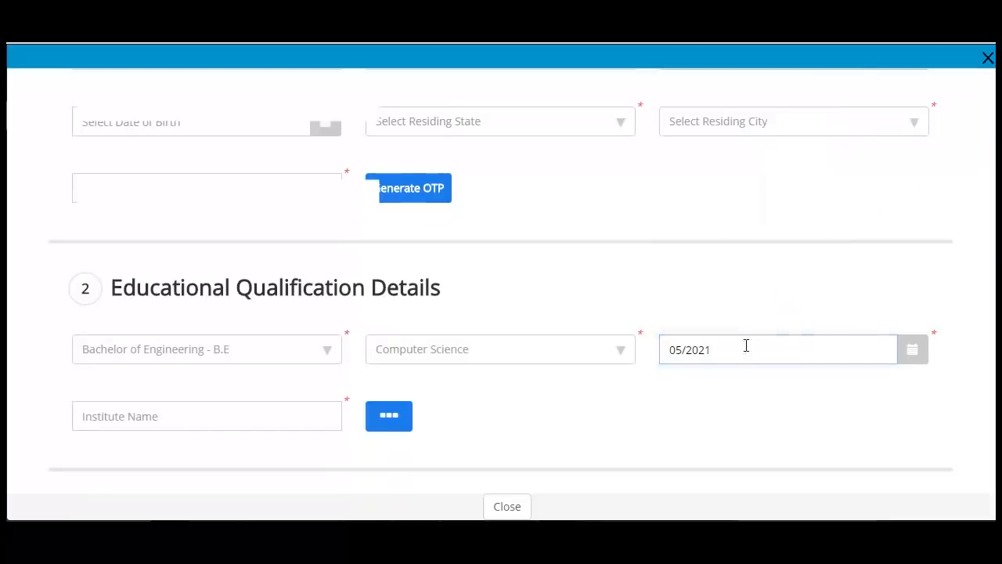
left_click(206, 416)
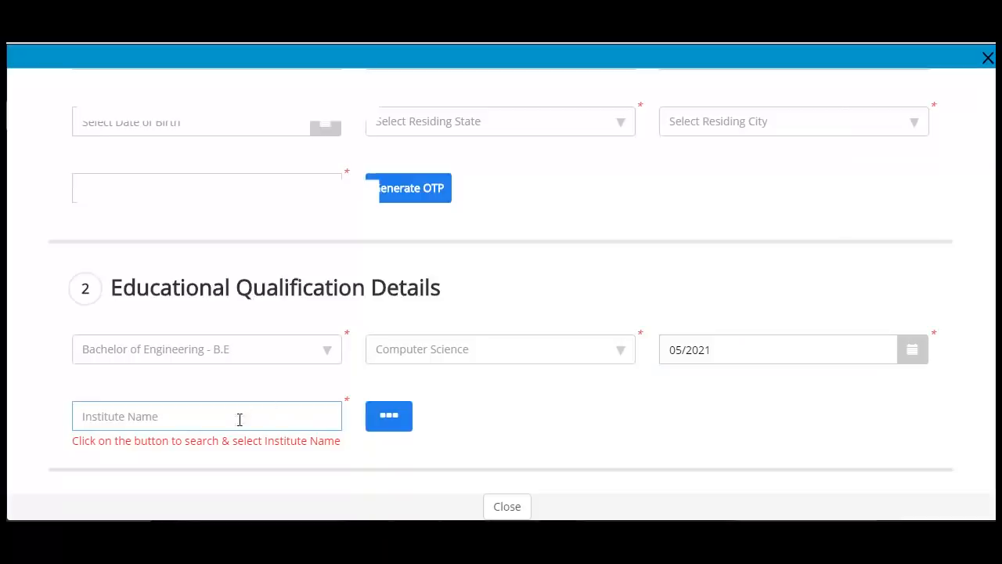
mouse_move(159, 464)
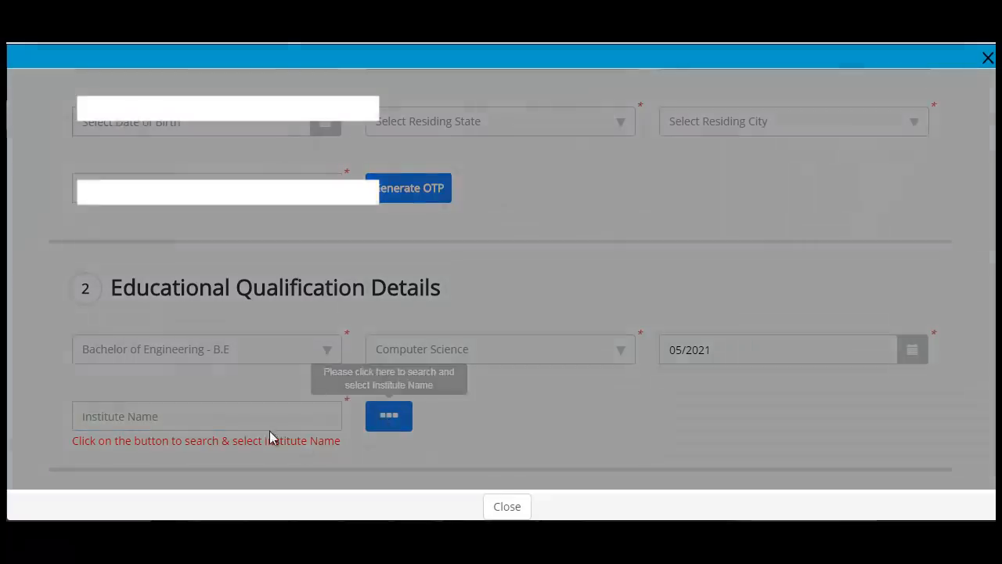
- Search institutes for 'kit' in Kolhapur, Maharashtra and pick a college from the results
left_click(389, 416)
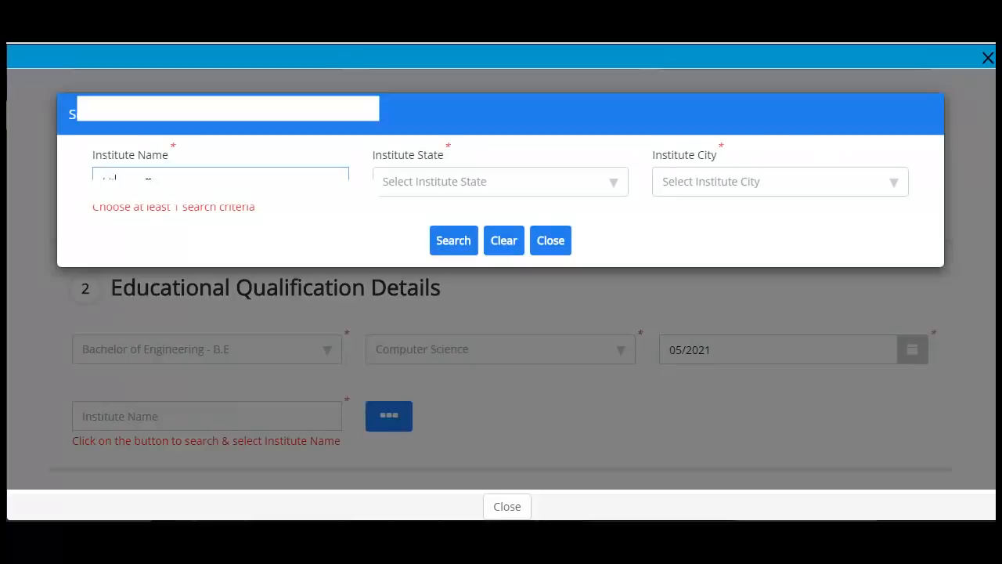
left_click(500, 181)
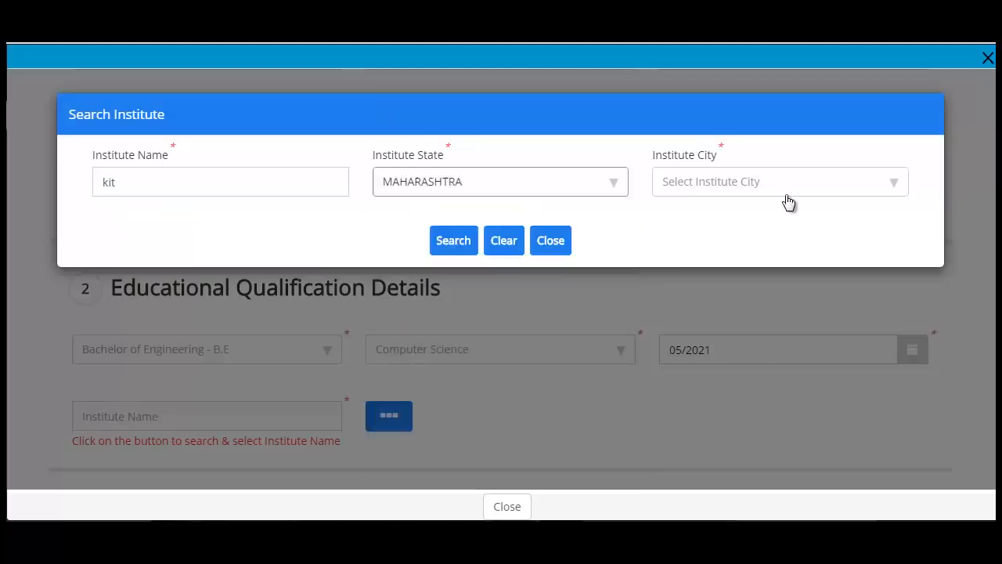
left_click(779, 181)
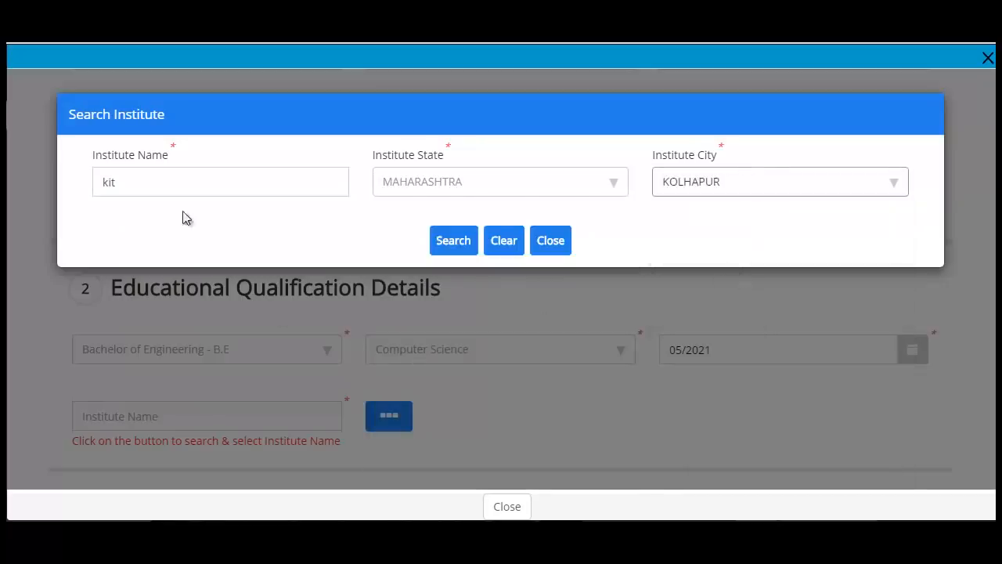
left_click(454, 240)
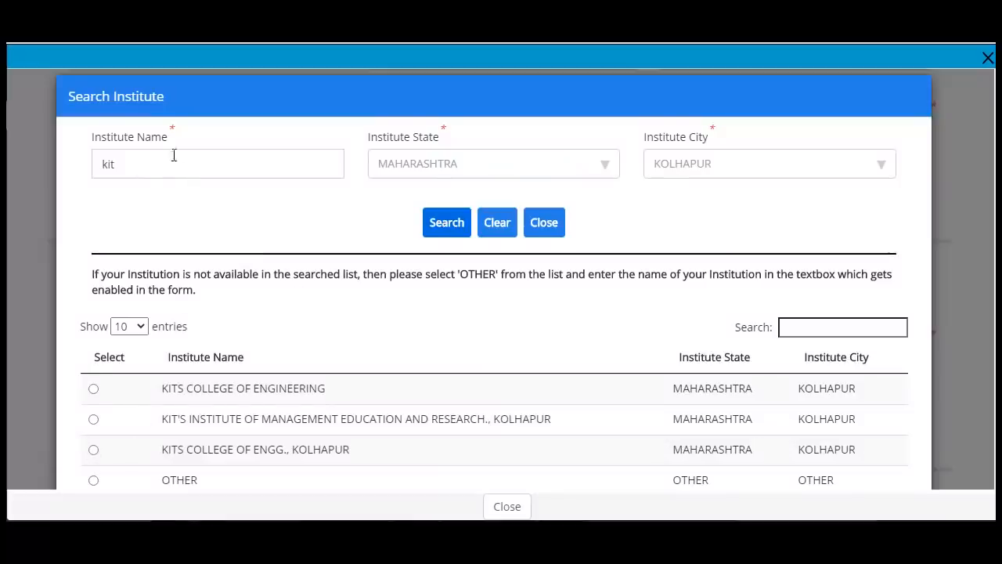
left_click(93, 388)
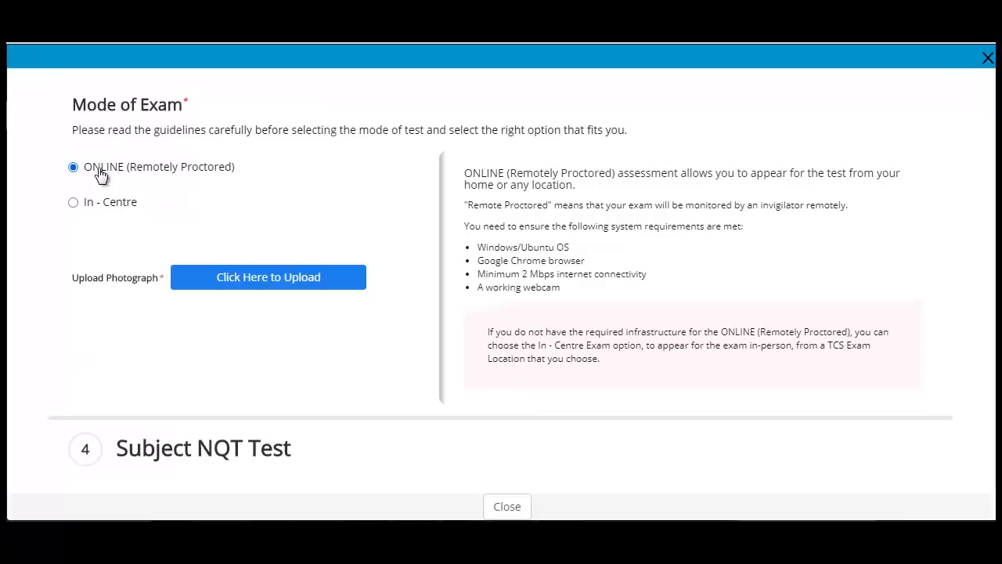
mouse_move(16, 223)
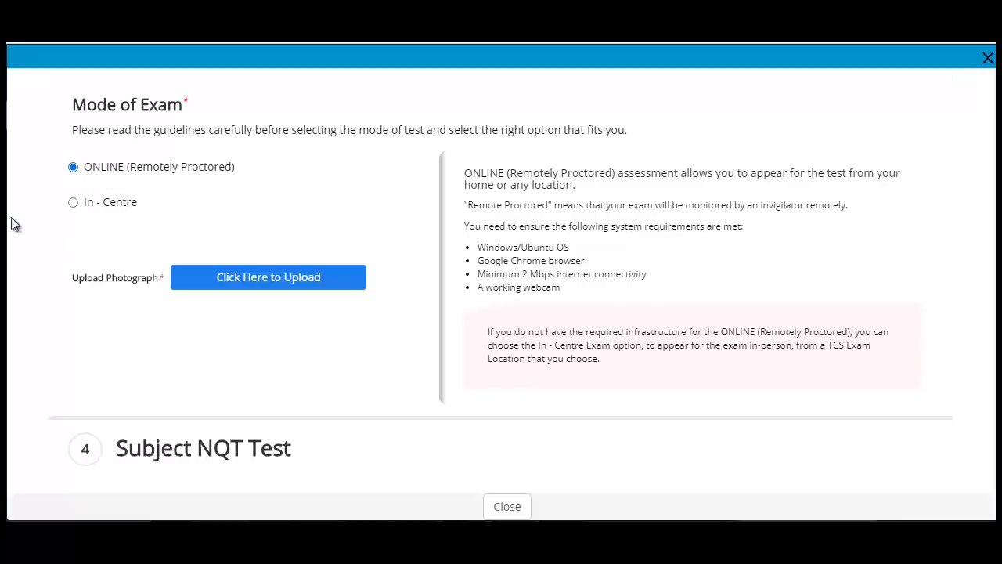
- Toggle Mode of Exam between In-Centre and Online several times
left_click(73, 202)
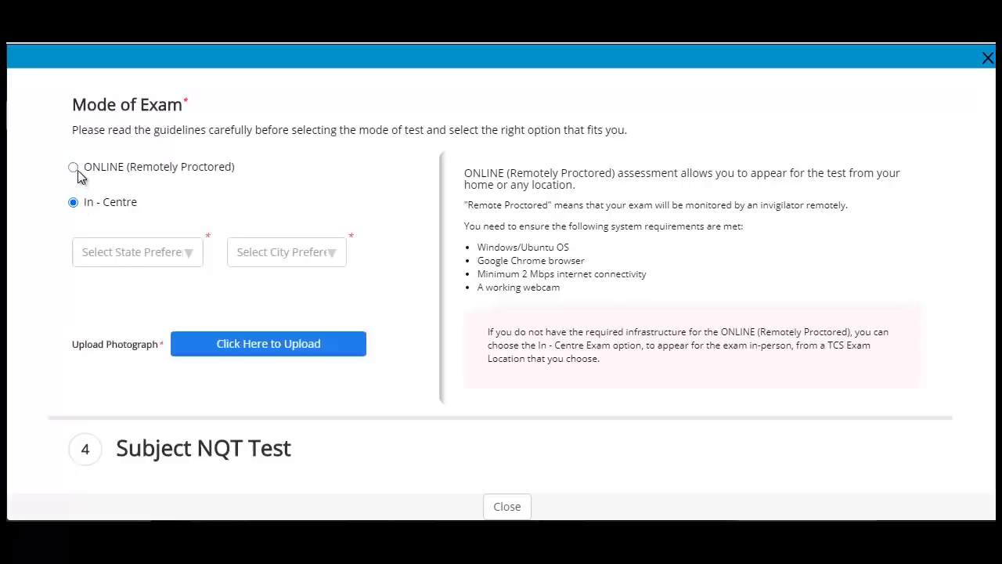
left_click(73, 168)
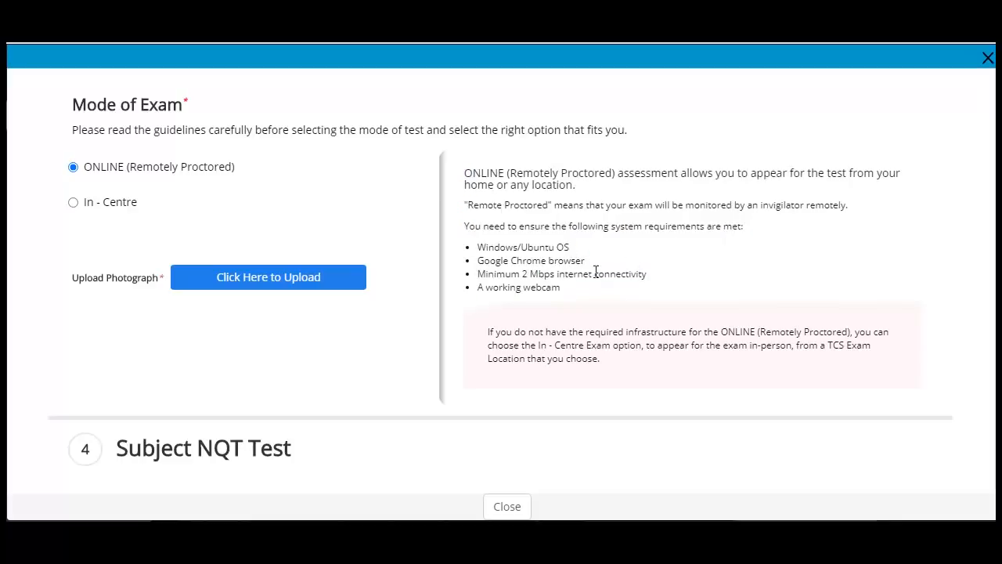
mouse_move(513, 285)
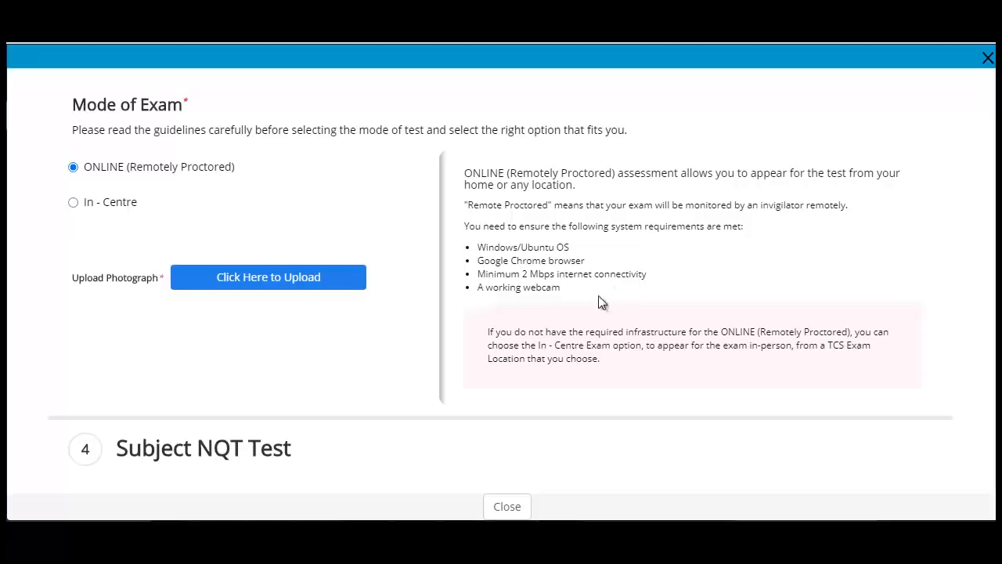
mouse_move(469, 202)
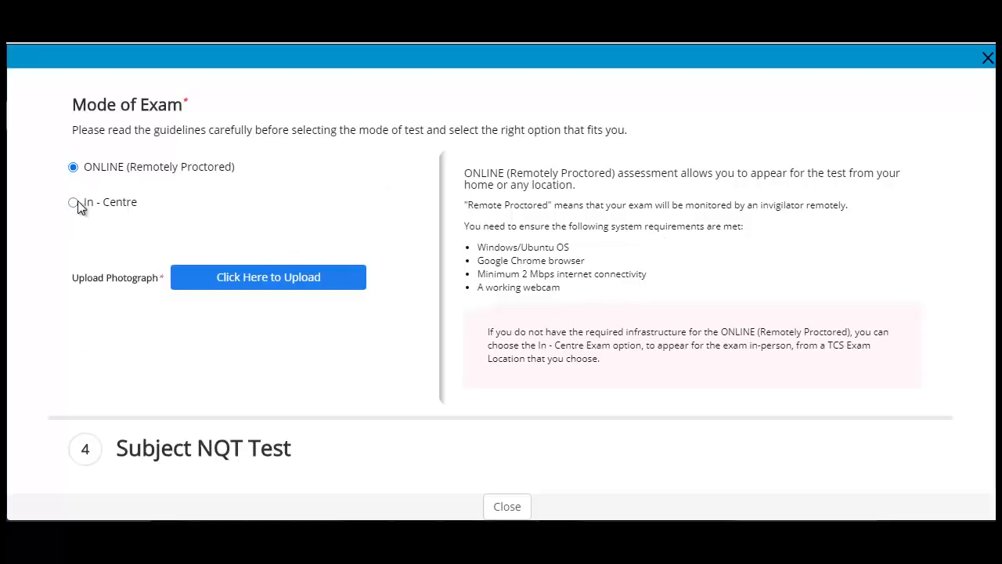
left_click(72, 201)
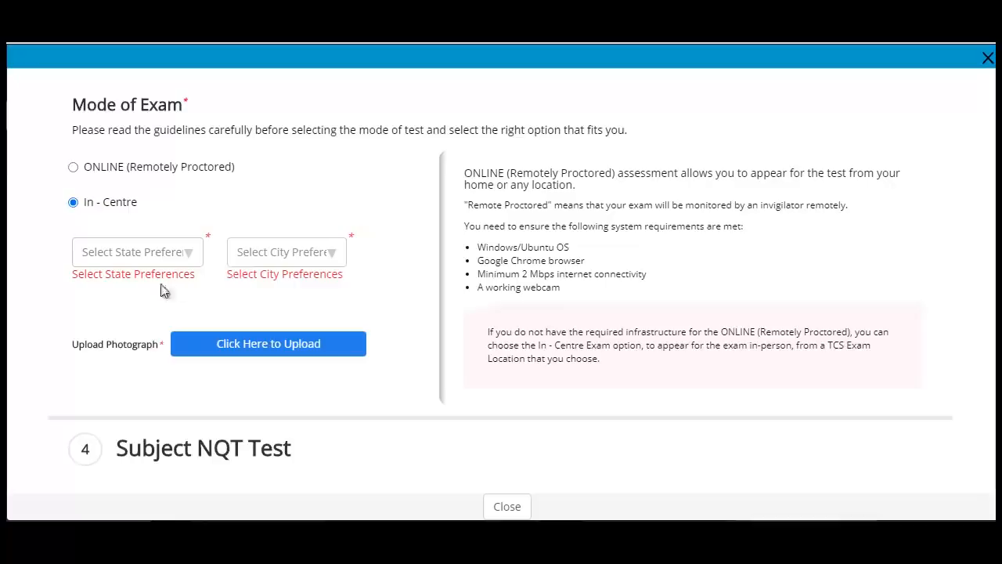
left_click(73, 167)
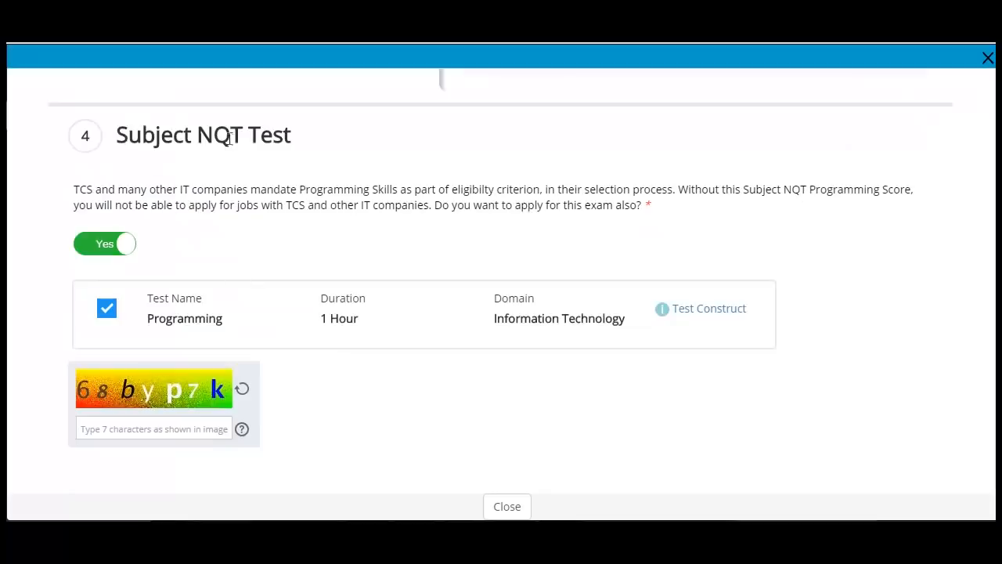
mouse_move(120, 154)
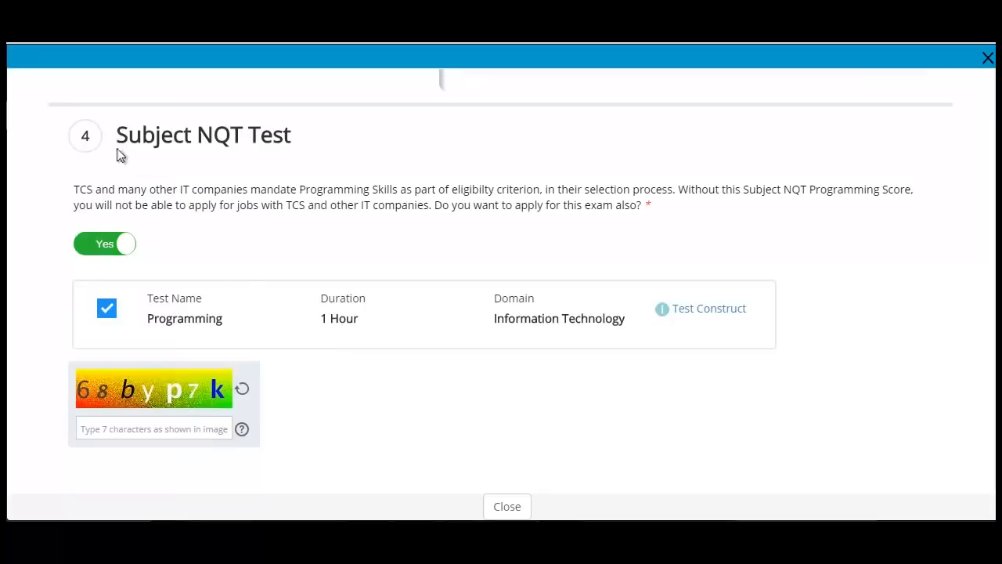
- Select text in the Subject NQT section, scroll to the Declaration, and submit the application
double_click(84, 188)
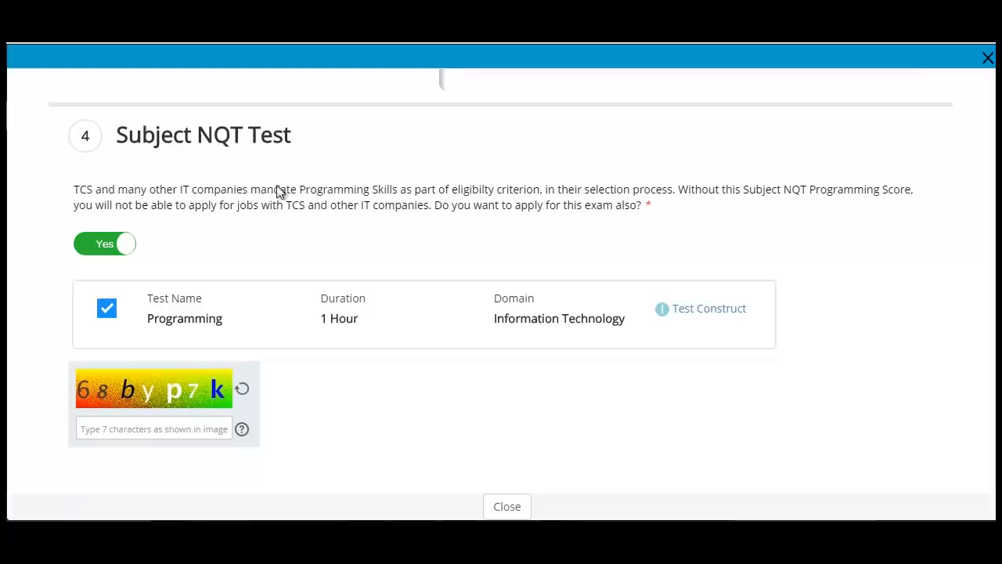
mouse_move(376, 186)
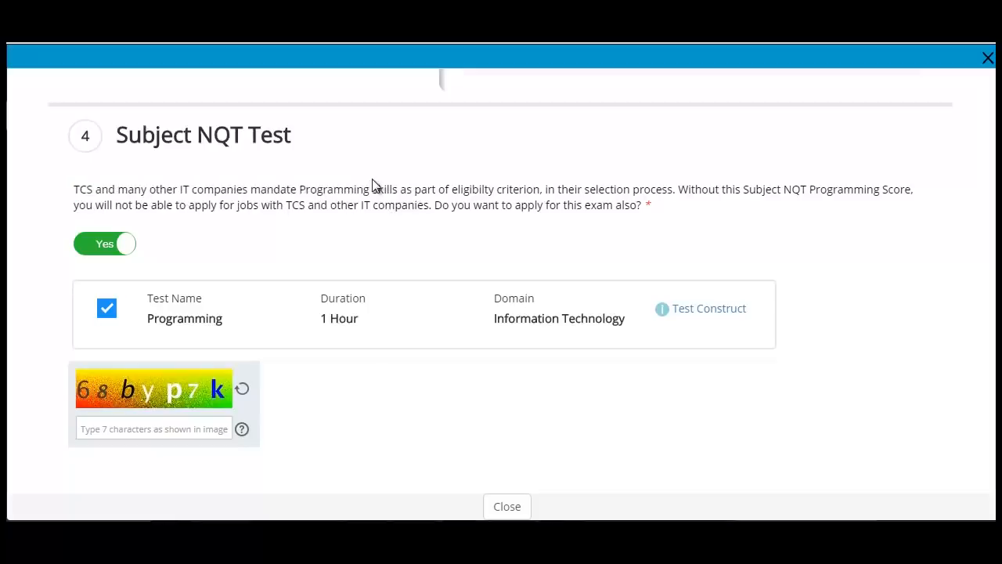
mouse_move(603, 192)
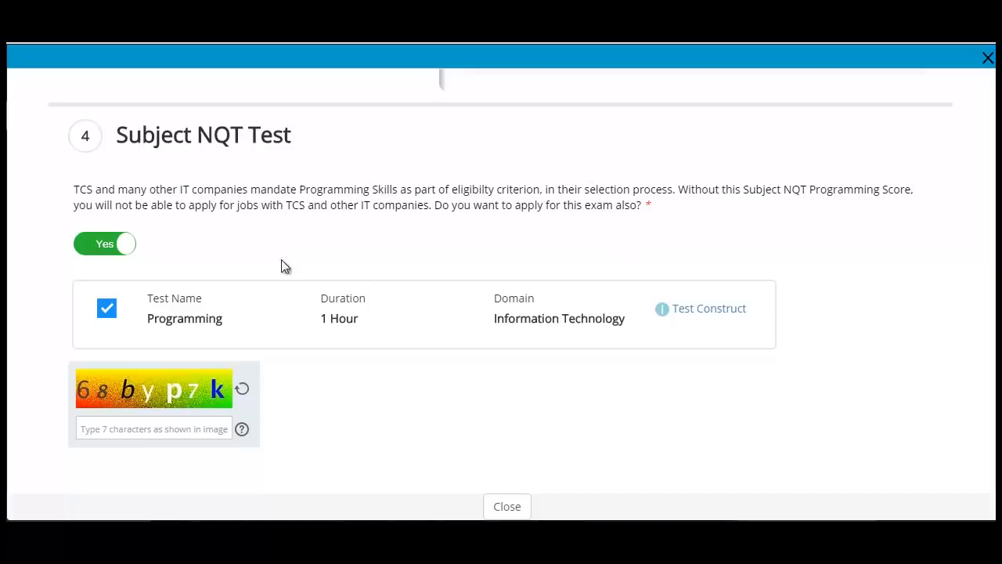
left_click_drag(296, 188, 141, 204)
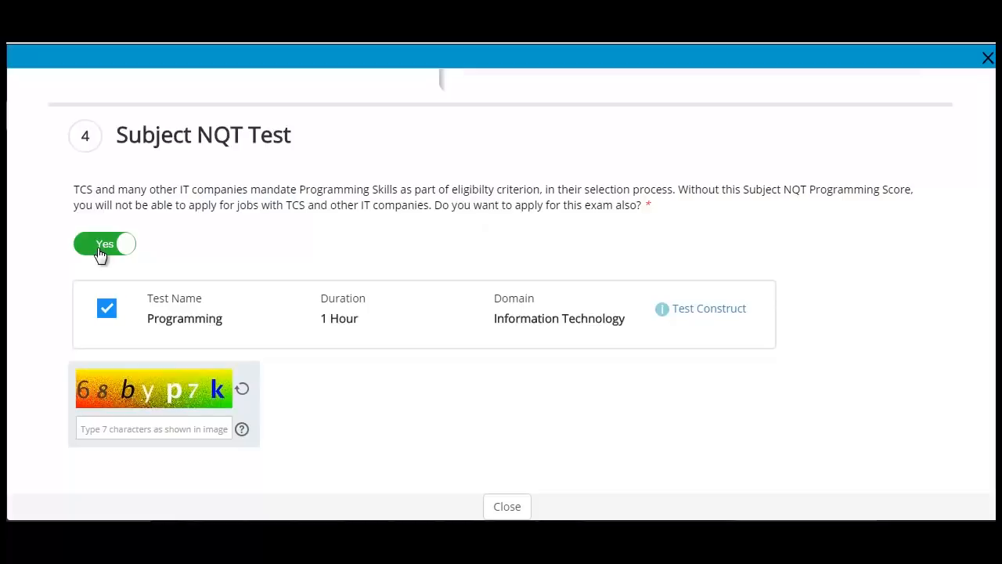
mouse_move(384, 241)
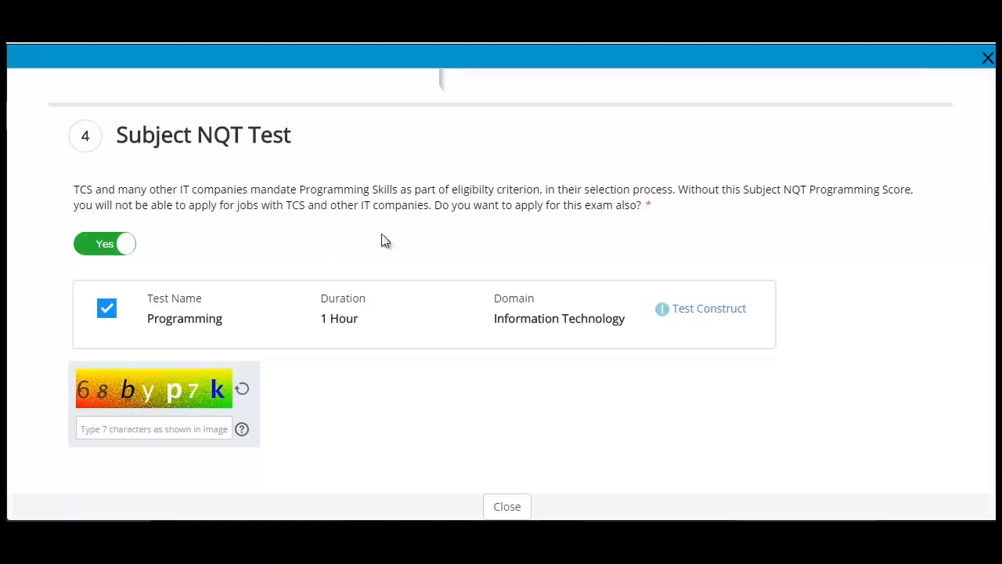
mouse_move(293, 327)
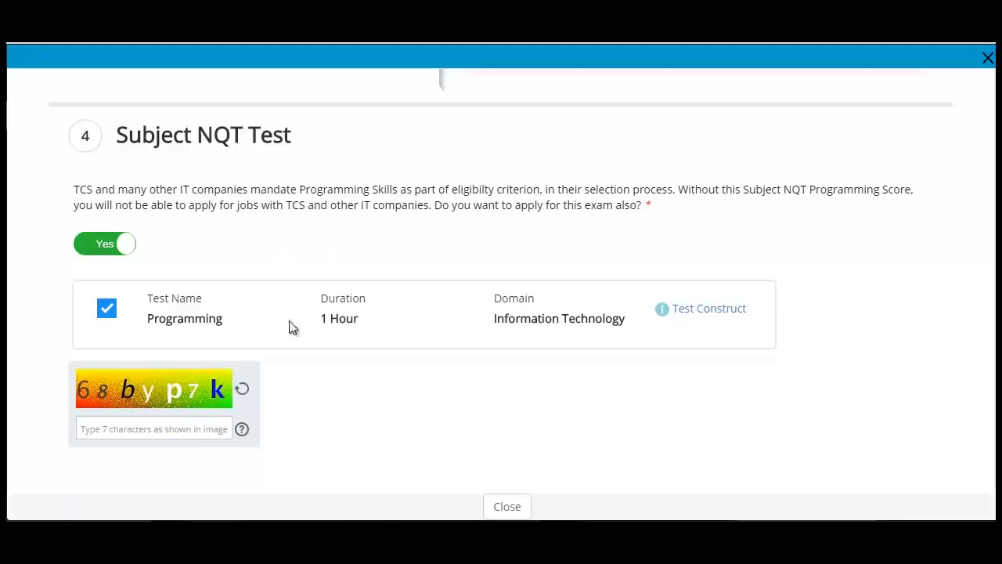
mouse_move(662, 308)
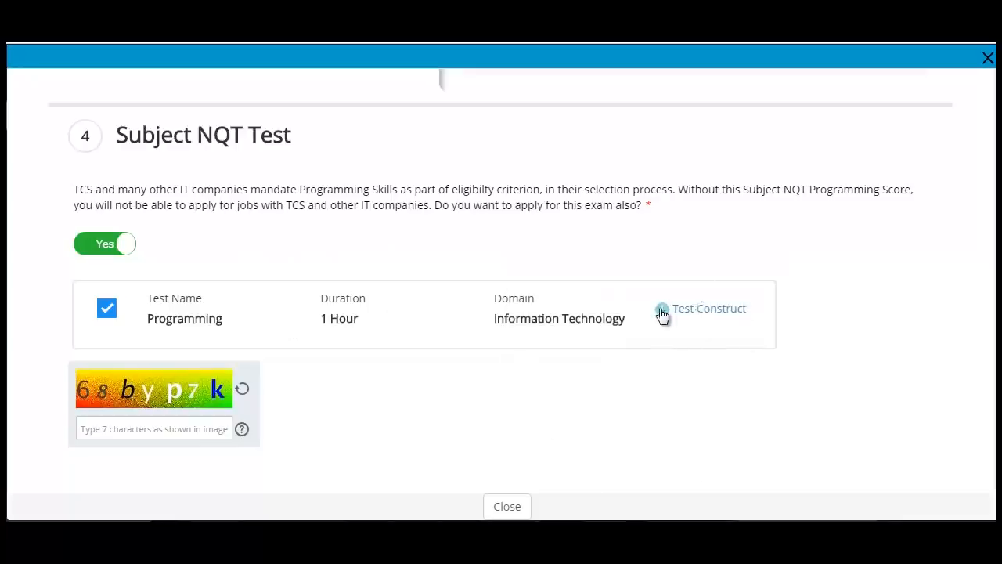
scroll("down", 3)
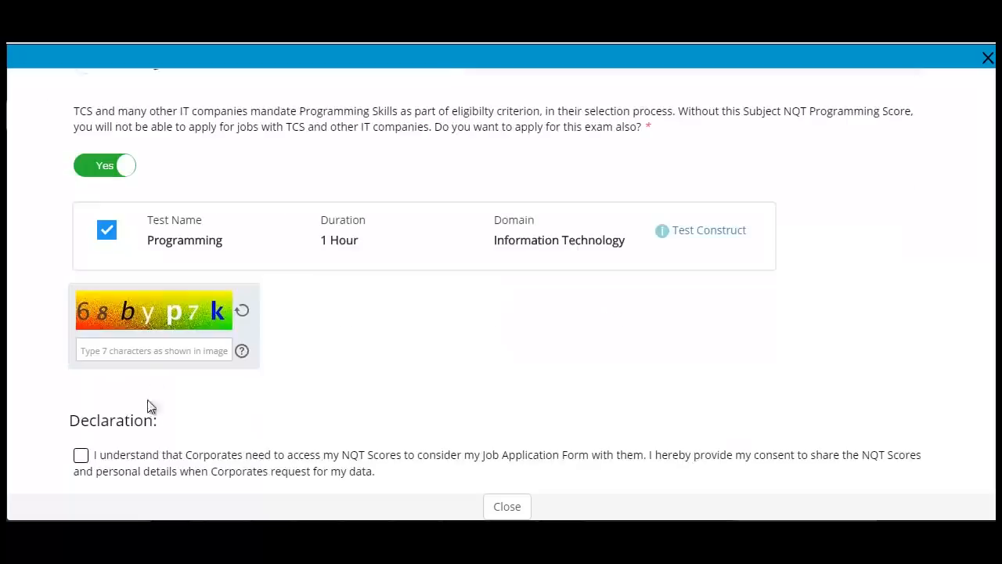
scroll("down", 3)
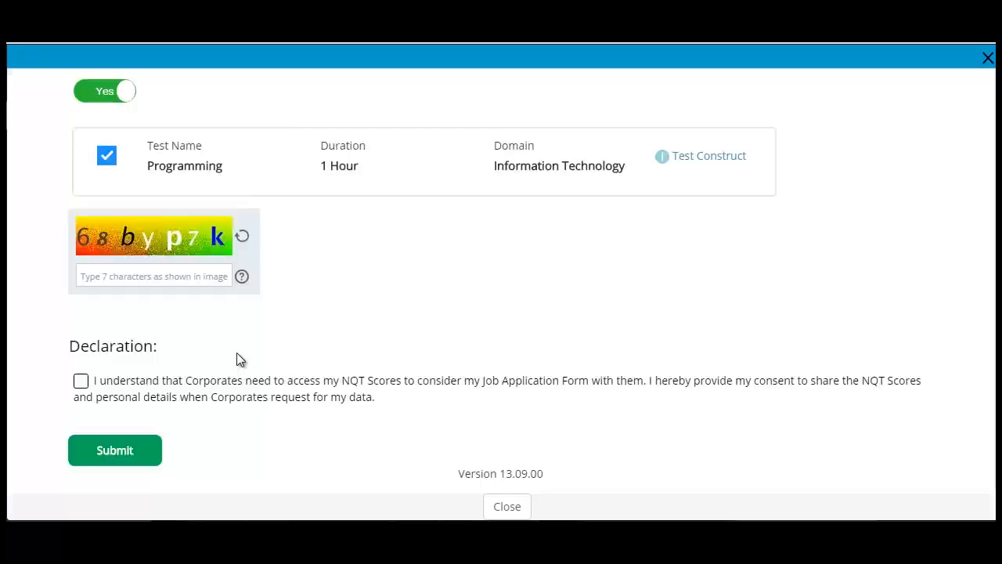
left_click(114, 449)
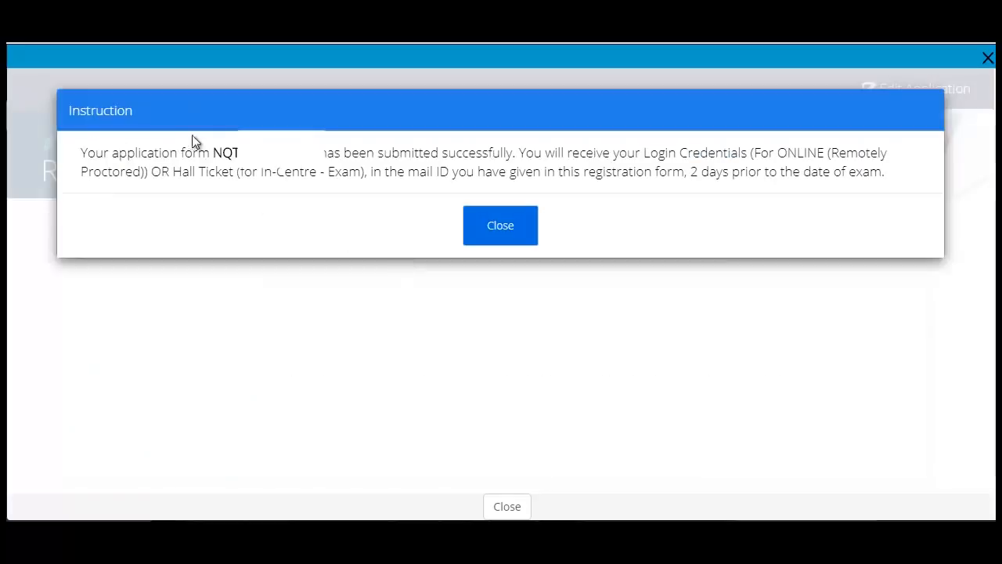
mouse_move(468, 112)
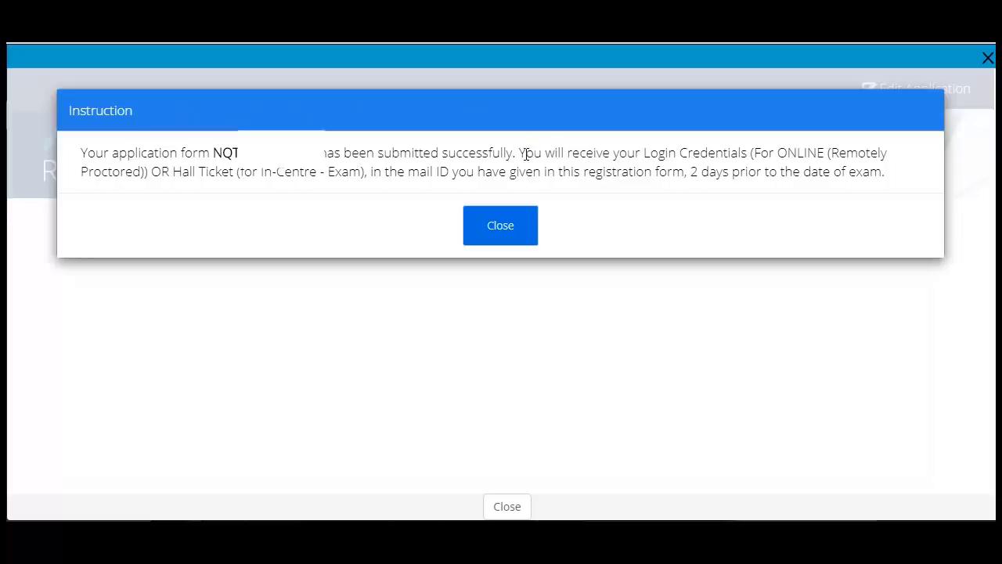
- Highlight '2 days' in the Instruction popup, then close the confirmation
left_click_drag(518, 153, 775, 153)
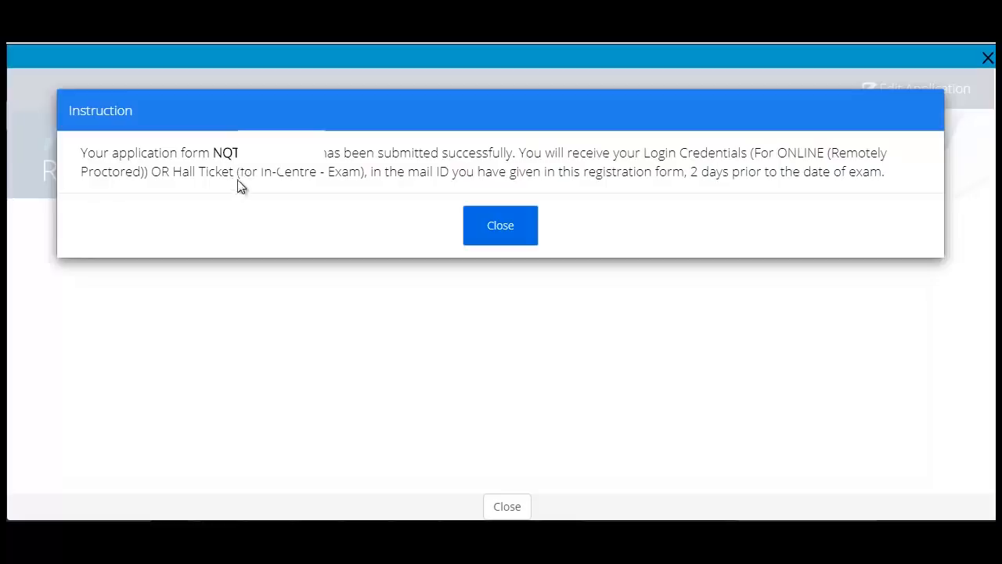
mouse_move(340, 185)
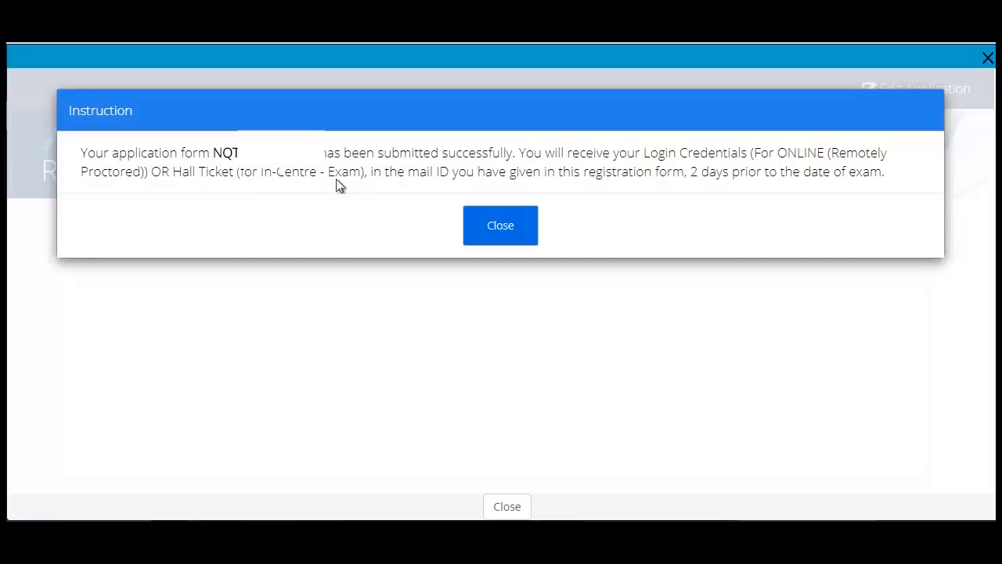
mouse_move(607, 189)
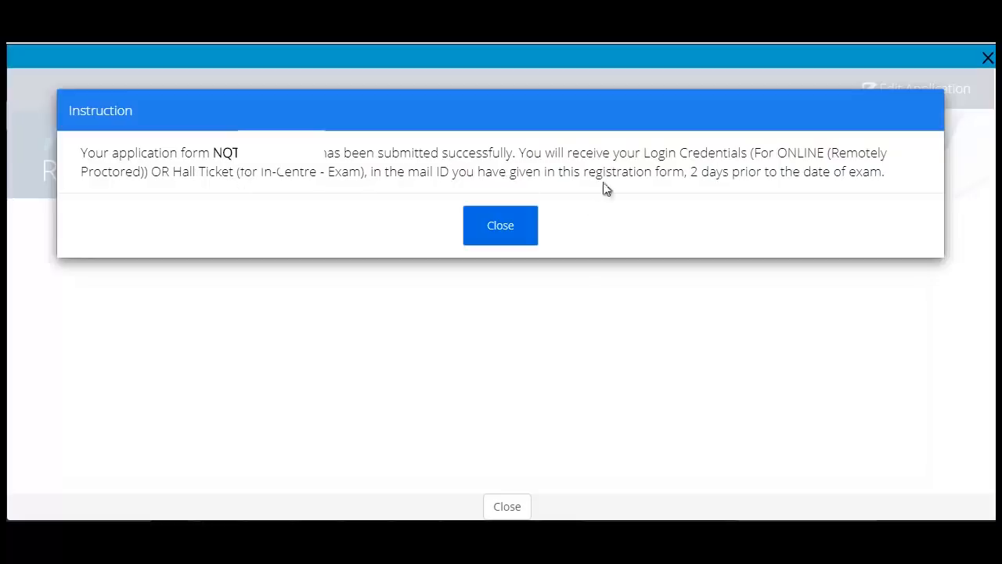
double_click(701, 172)
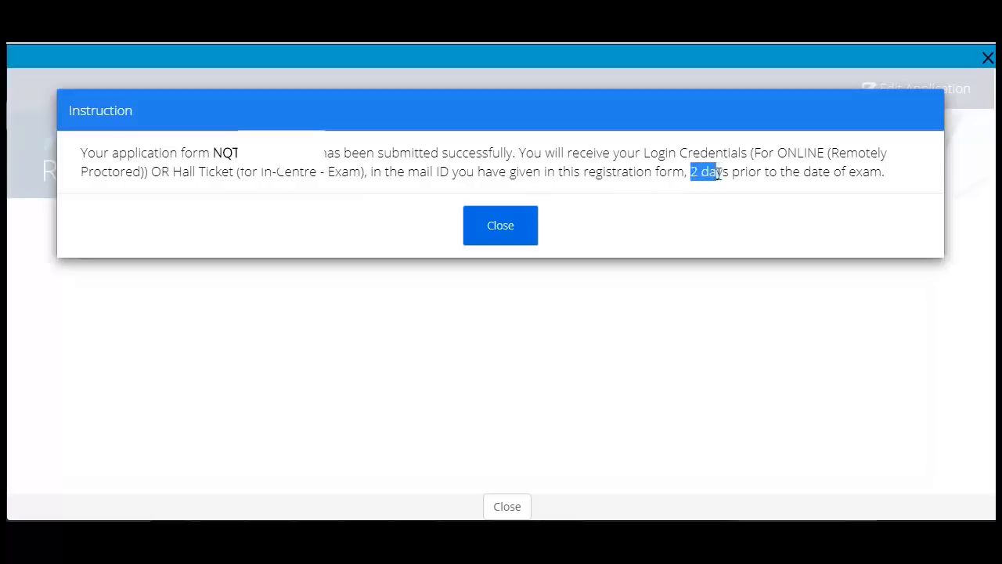
left_click(500, 225)
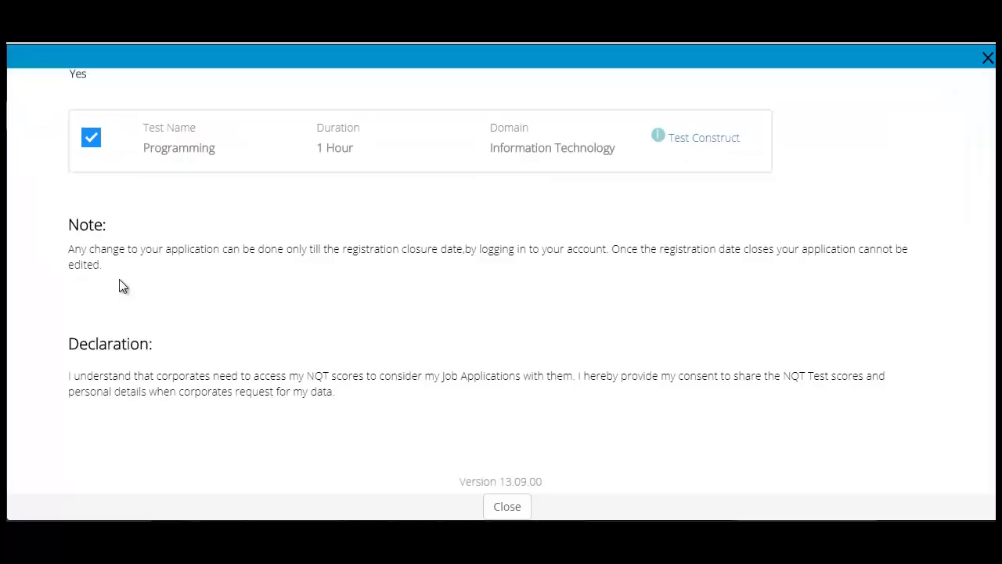
mouse_move(130, 282)
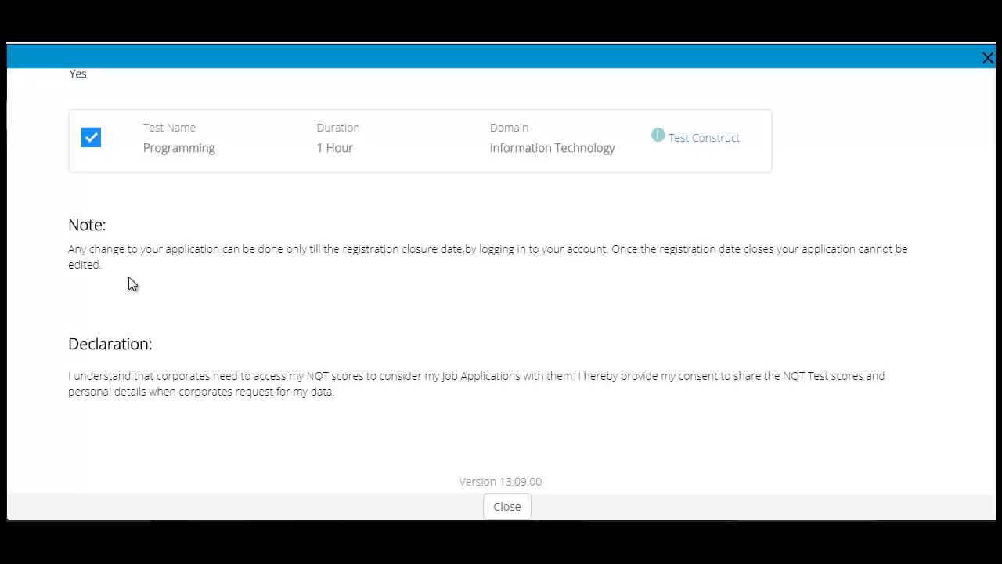
mouse_move(84, 236)
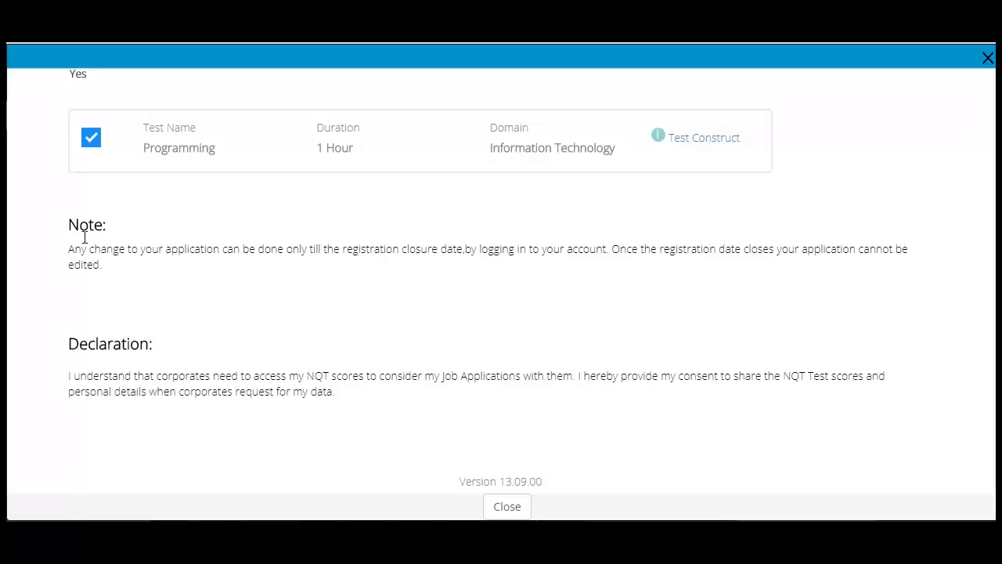
- Review the Note and Declaration, then return to the National Qualifier Test landing page
left_click_drag(94, 248, 176, 249)
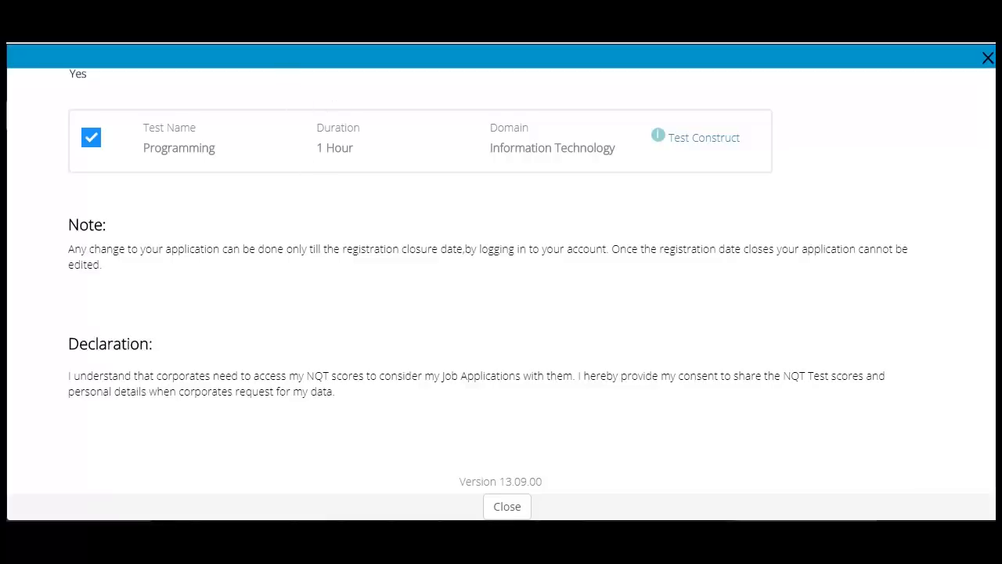
left_click(507, 506)
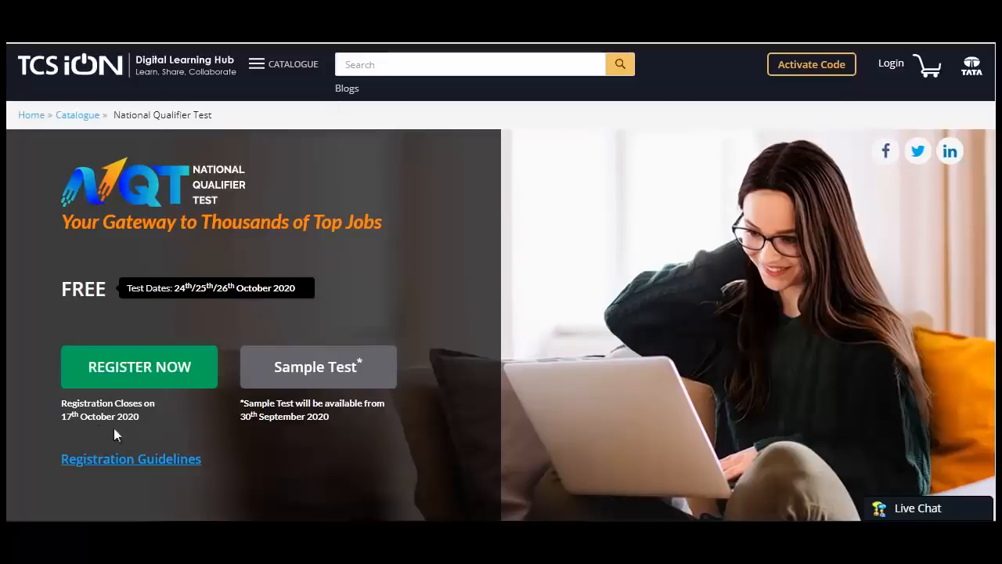
left_click(131, 459)
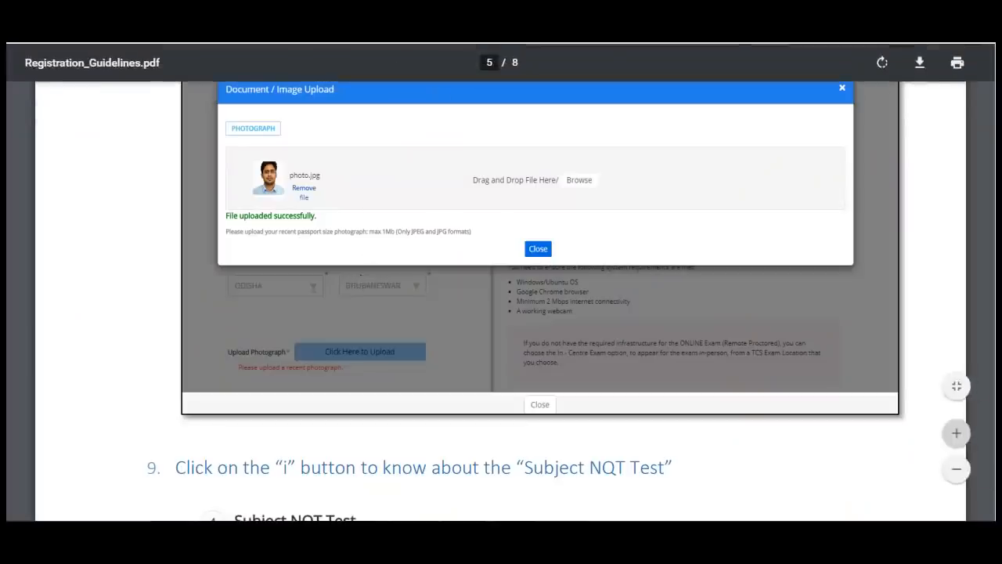
left_click(538, 249)
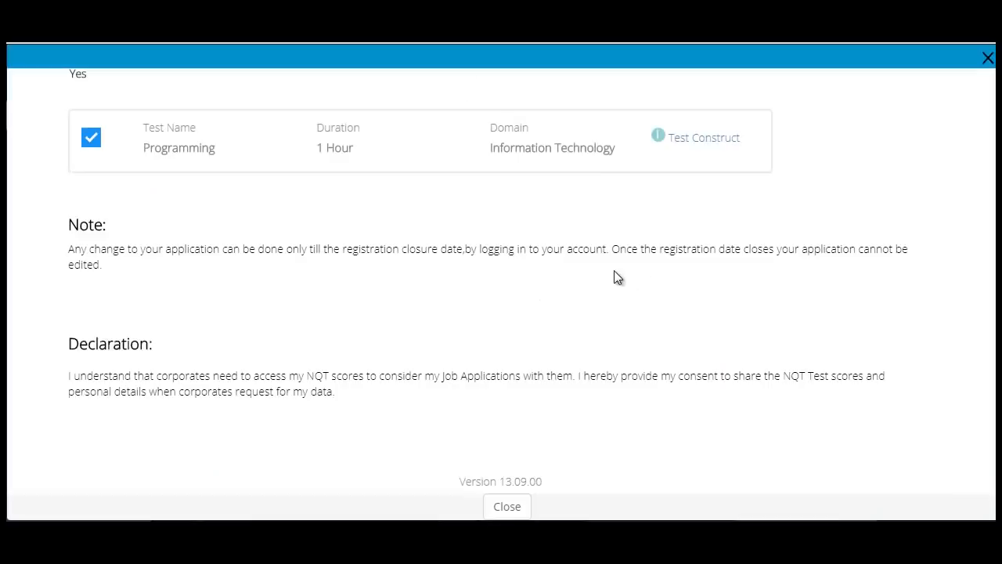
mouse_move(653, 296)
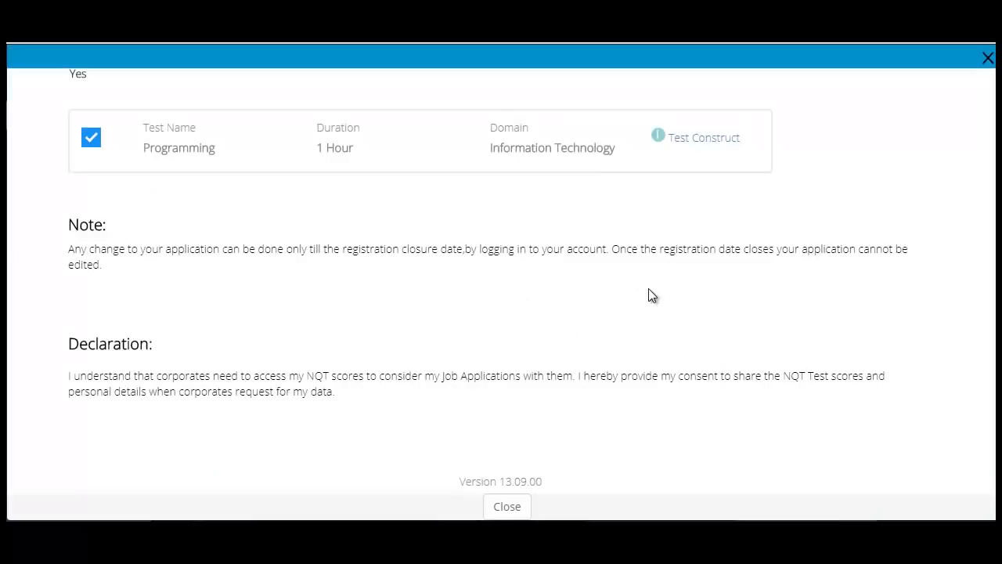
mouse_move(783, 263)
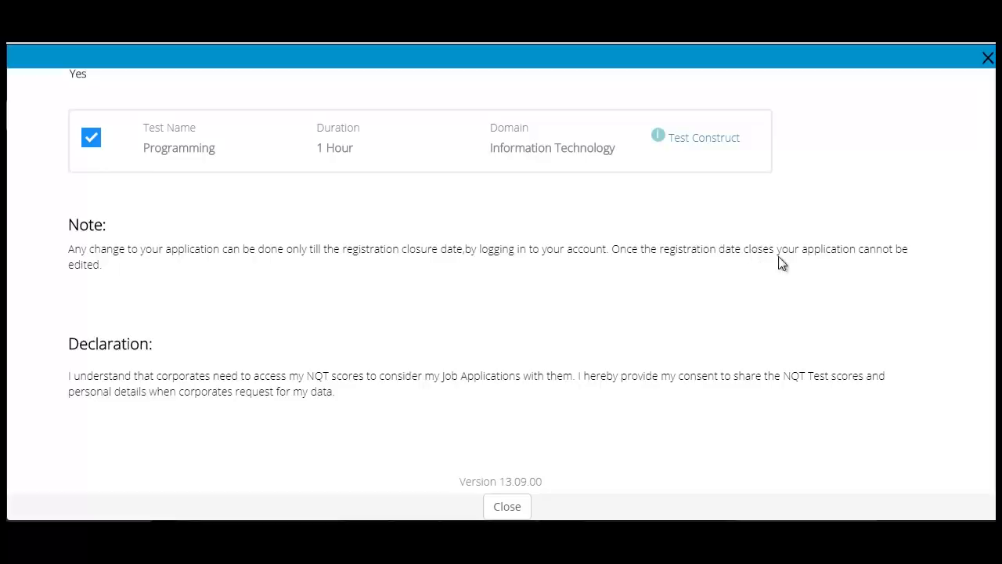
mouse_move(858, 269)
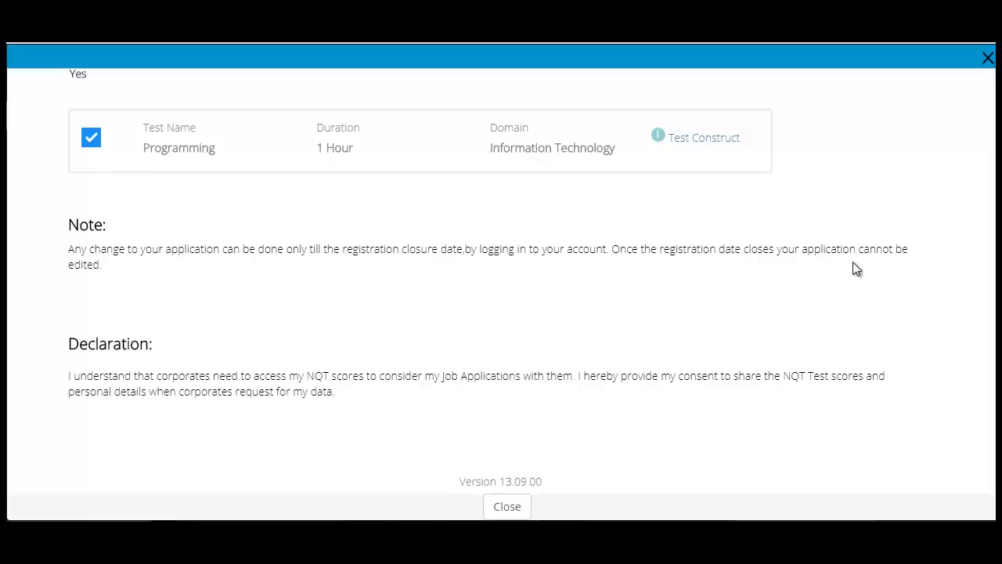
mouse_move(486, 469)
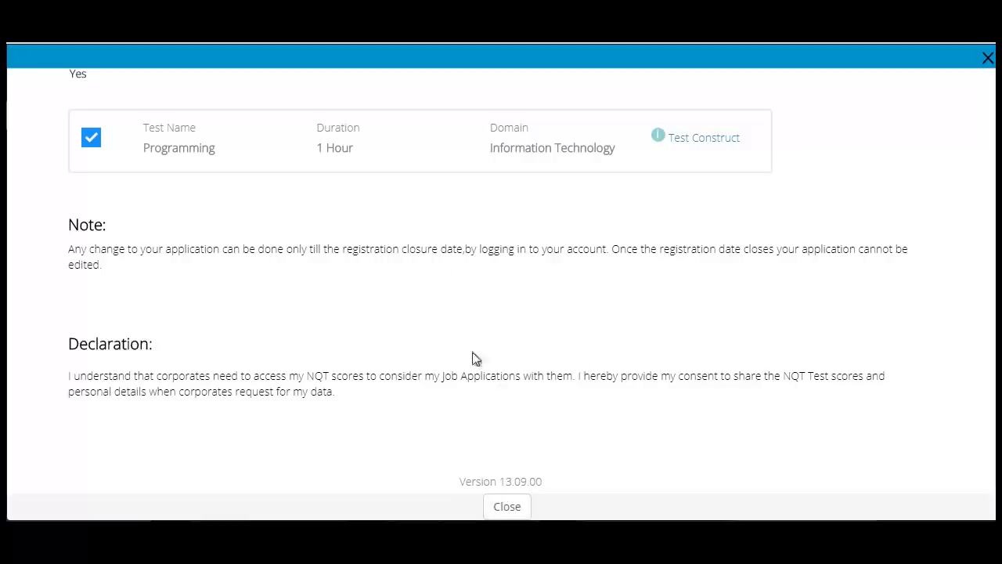
left_click(506, 506)
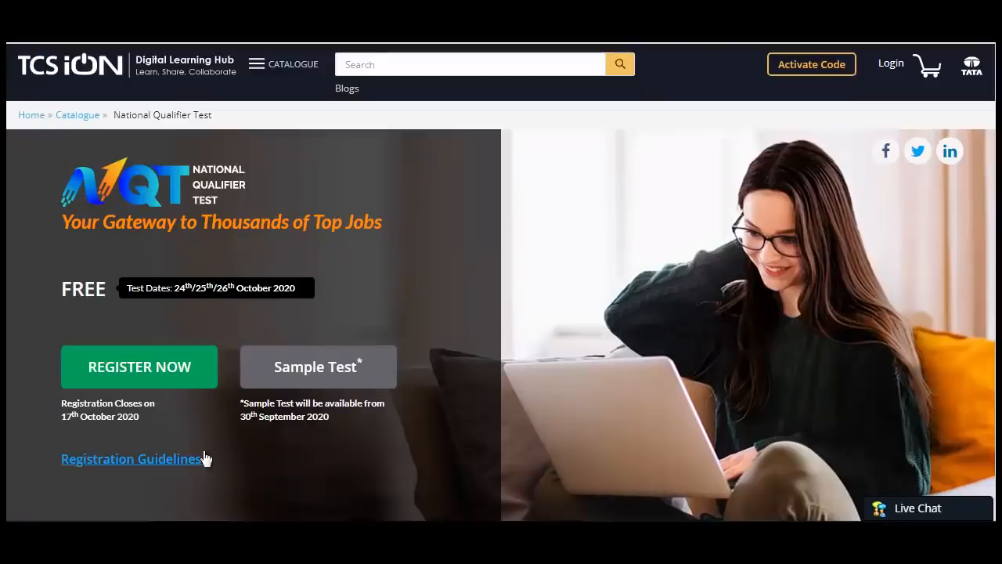
mouse_move(241, 453)
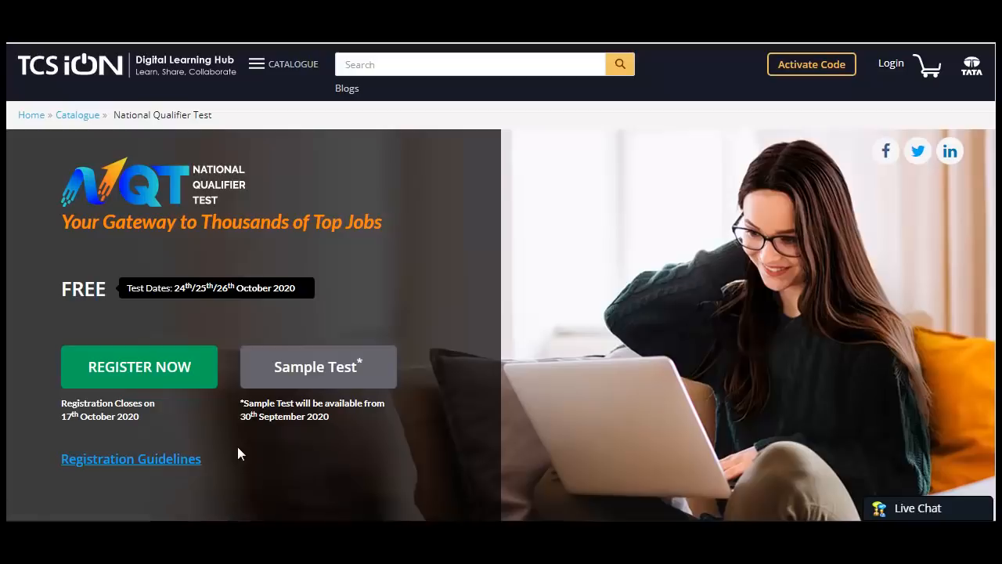